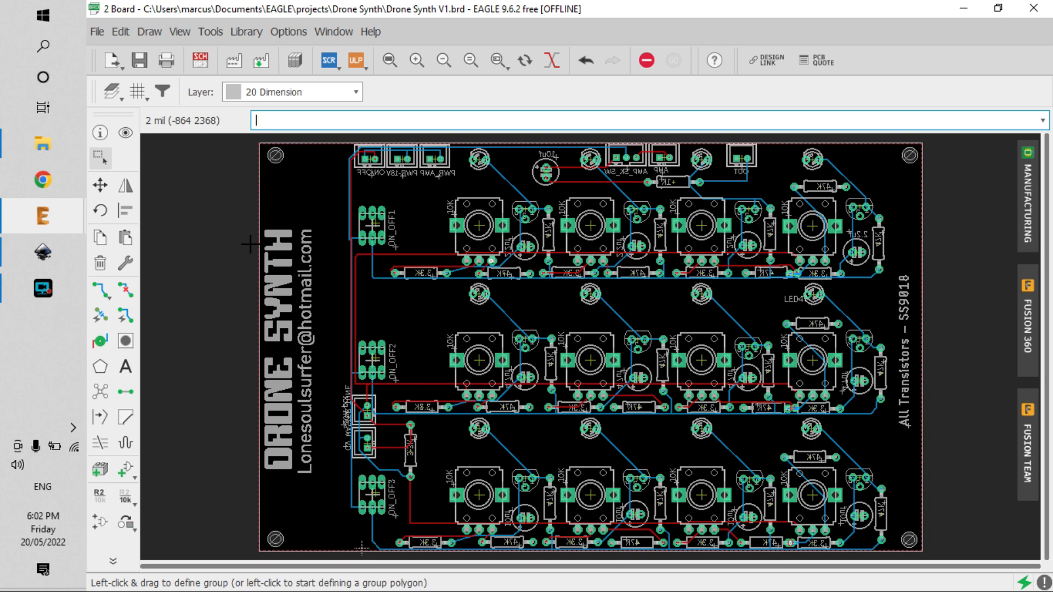
pyautogui.moveTo(262, 242)
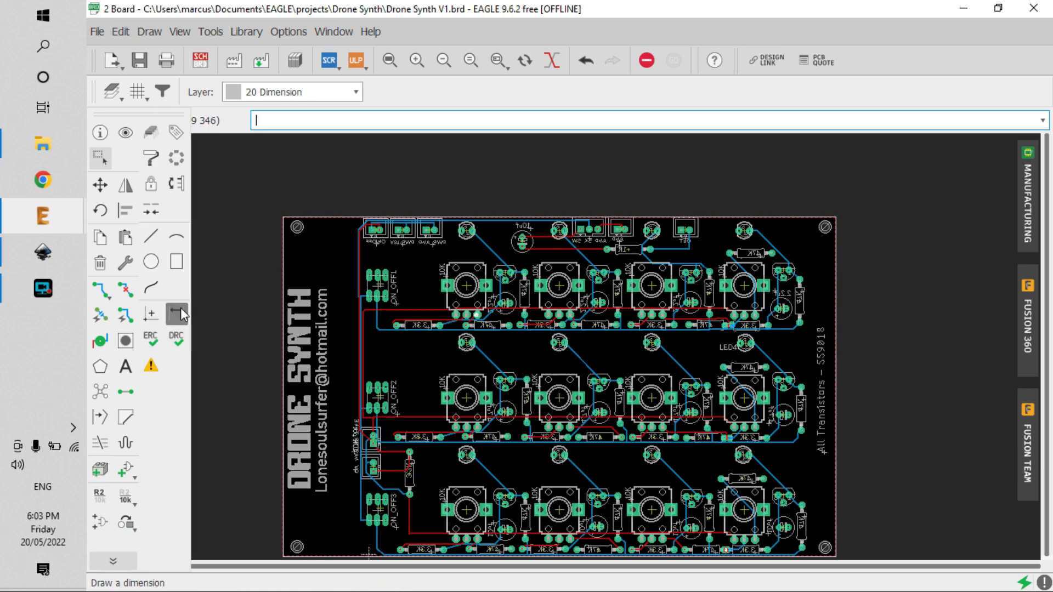
# Start a dimension between the top-row pot centres to measure their 21.08 and 21.97 spacing.
pyautogui.click(174, 314)
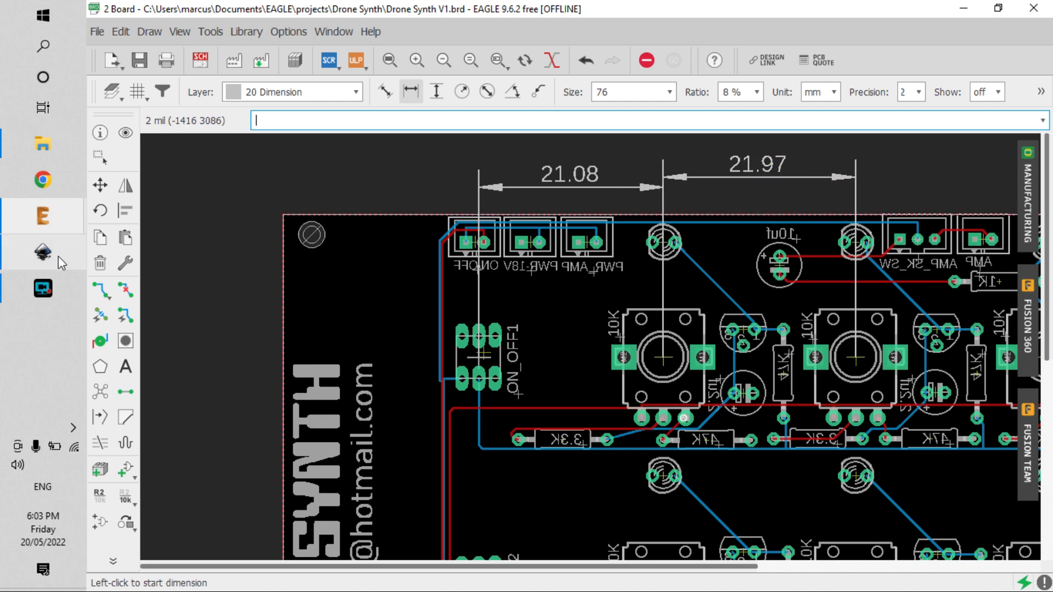
pyautogui.click(42, 252)
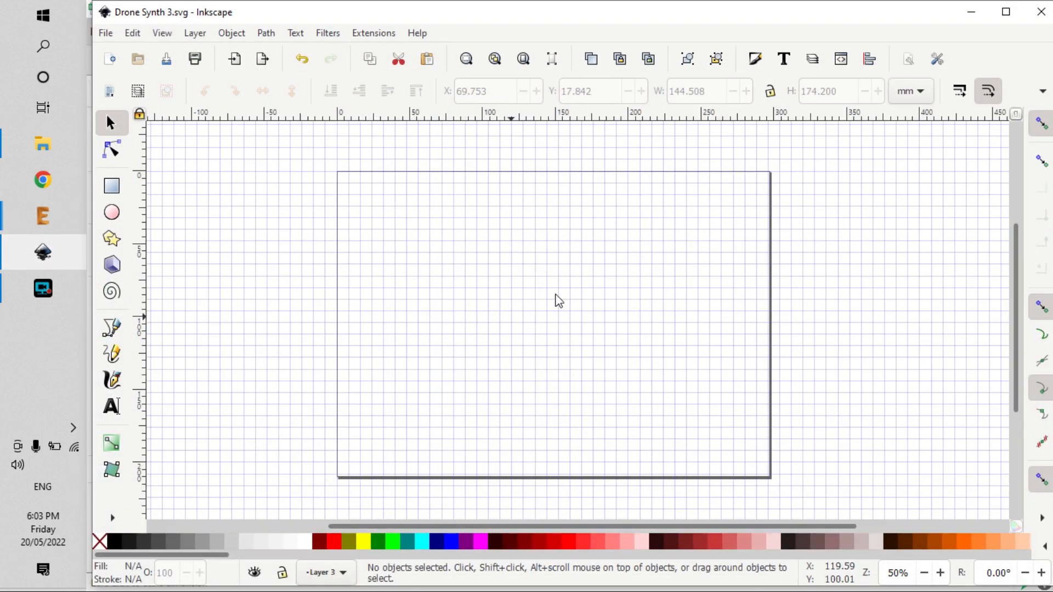
pyautogui.moveTo(418, 310)
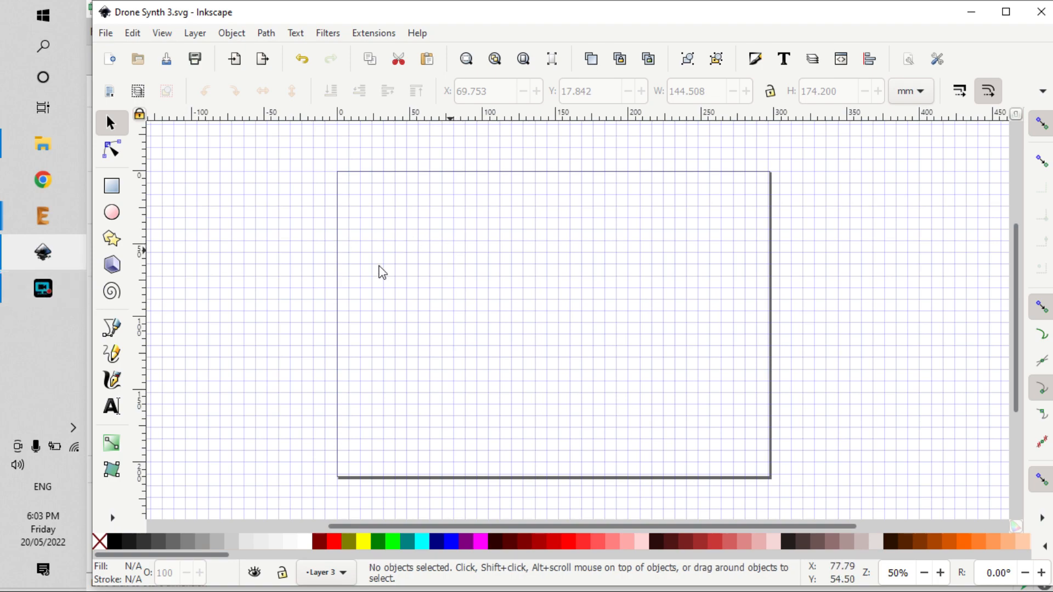
pyautogui.moveTo(43, 287)
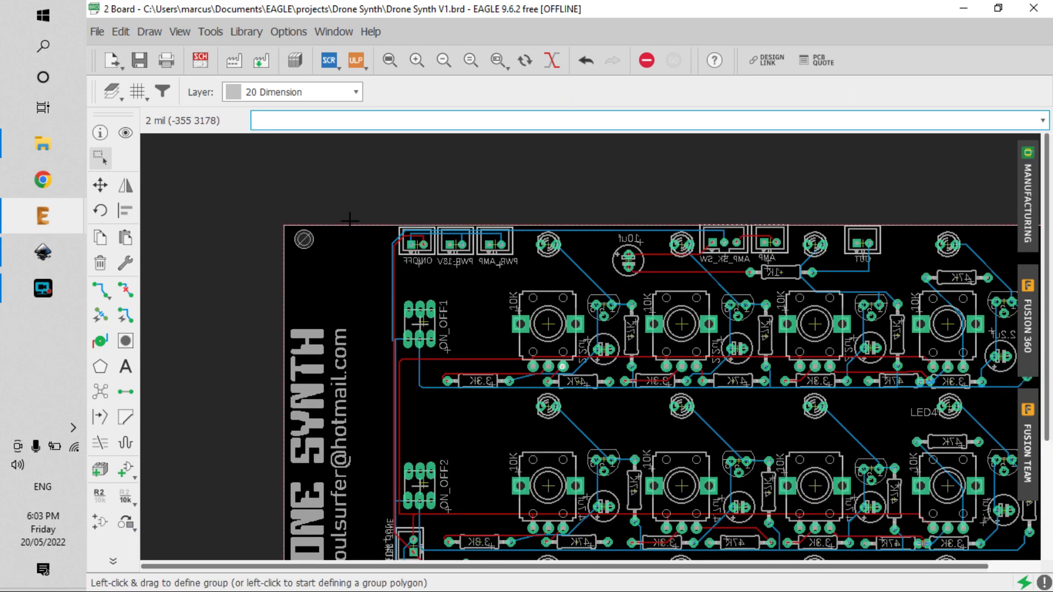
# Print the board via Microsoft Print to PDF, saving it as 'drone' in Pictures.
pyautogui.click(96, 32)
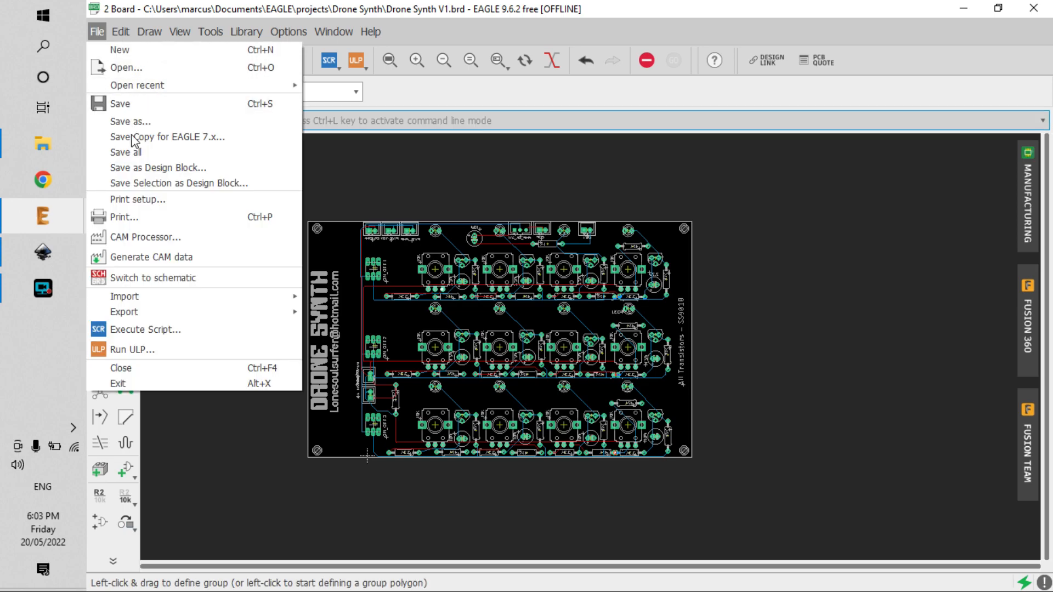
pyautogui.moveTo(123, 217)
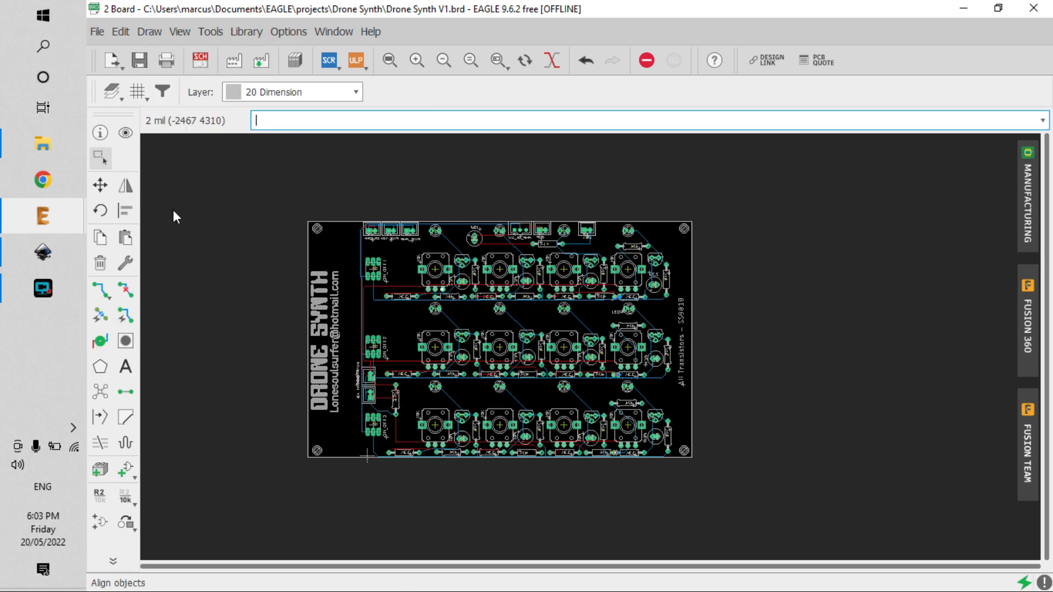
pyautogui.click(166, 61)
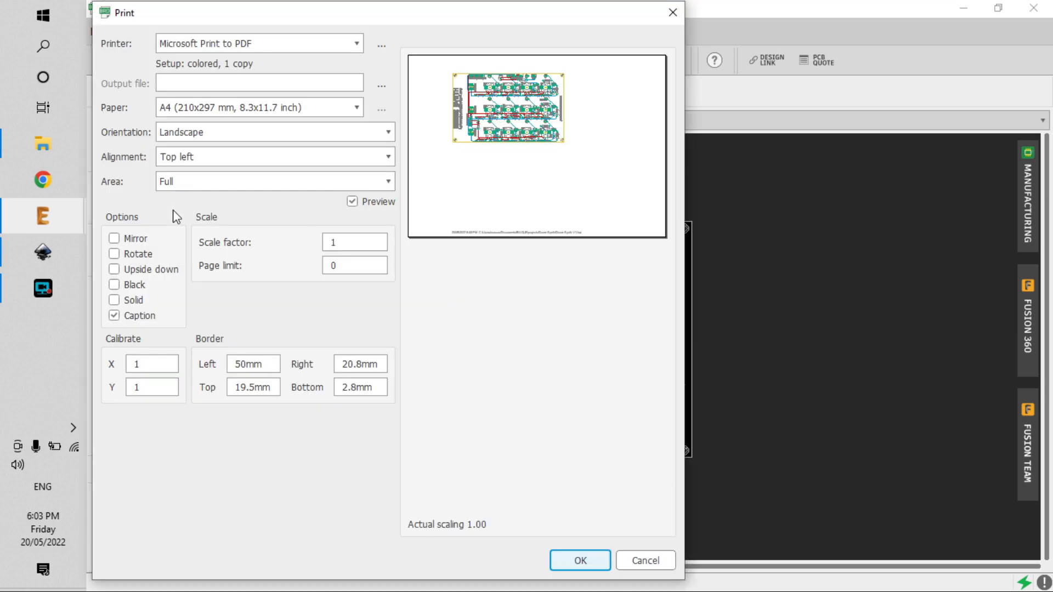
pyautogui.moveTo(418, 180)
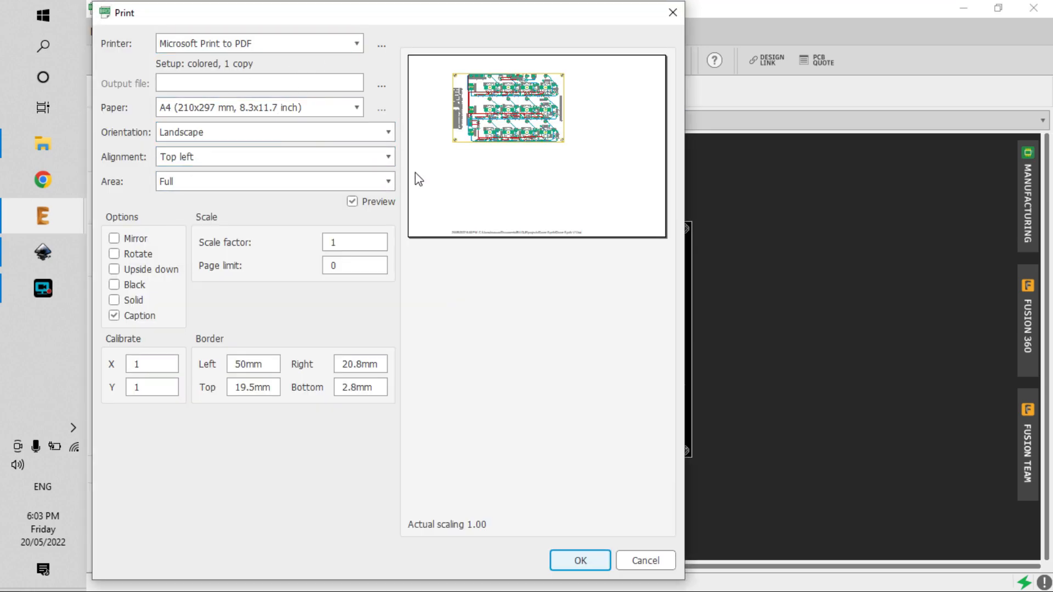
pyautogui.moveTo(223, 253)
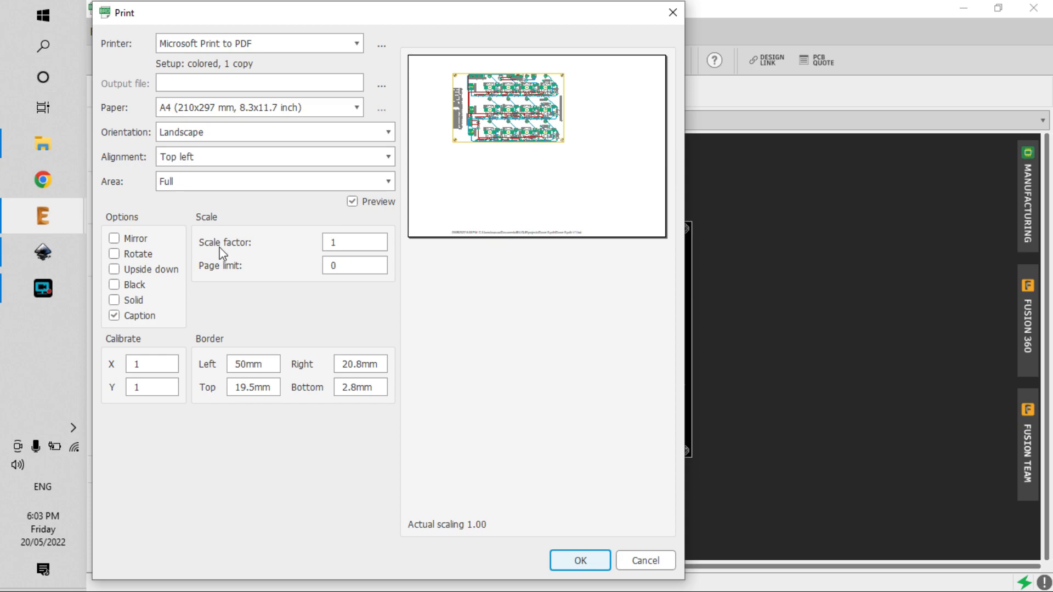
pyautogui.moveTo(585, 540)
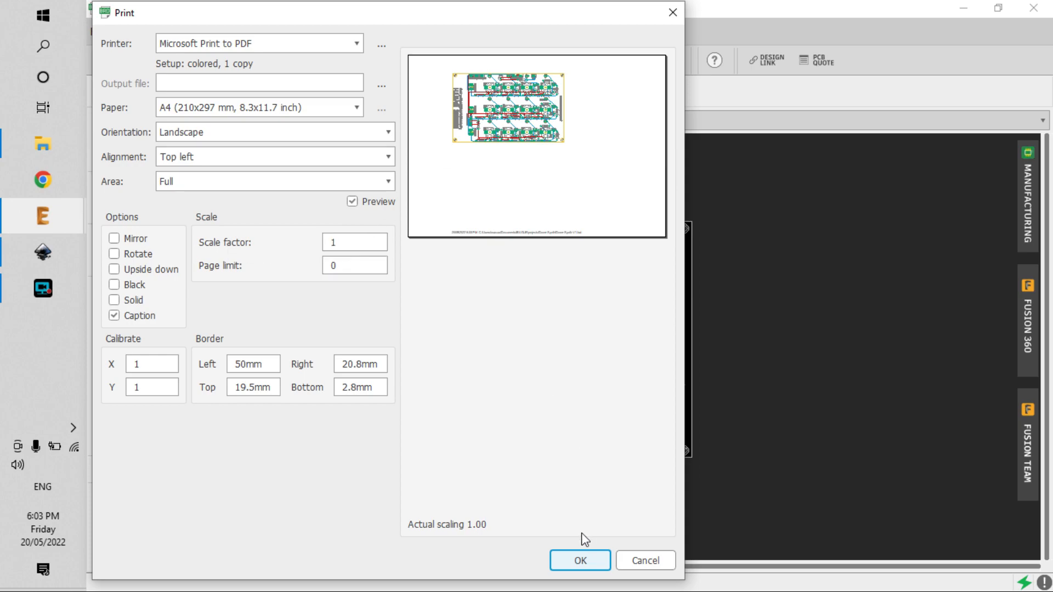
pyautogui.click(579, 561)
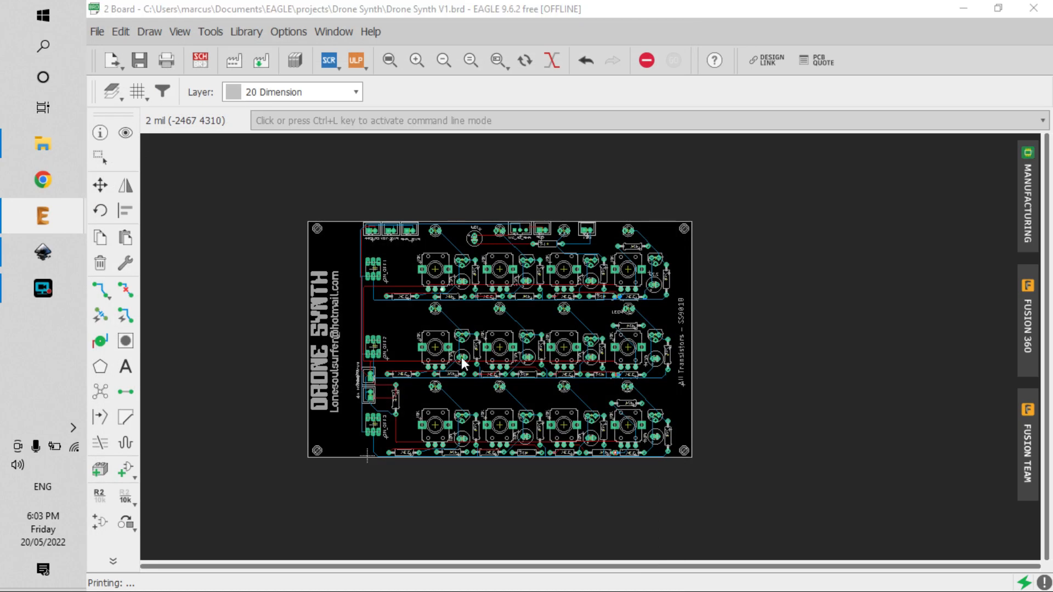
pyautogui.click(166, 60)
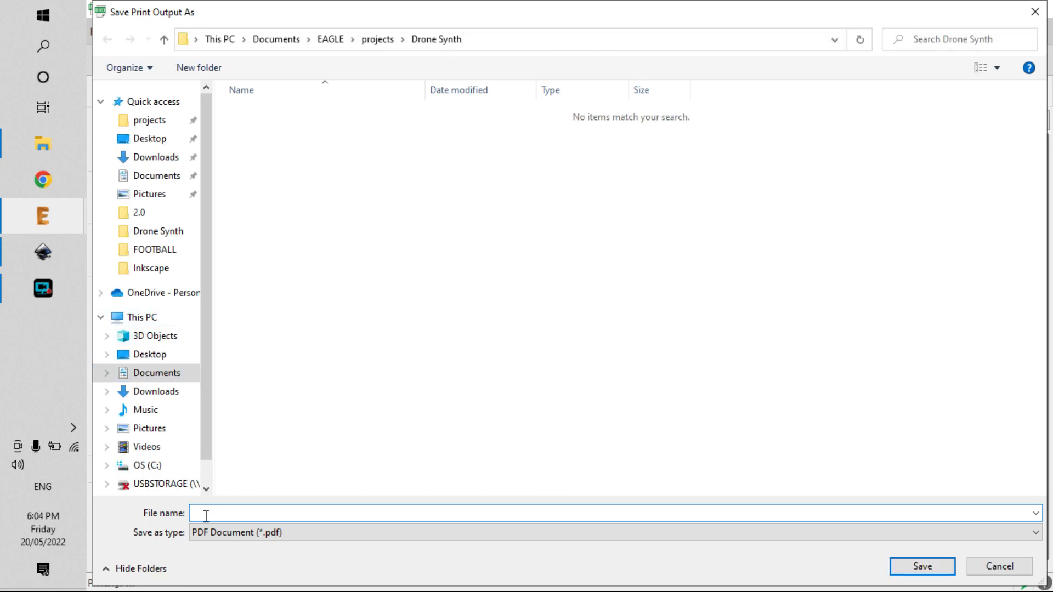
pyautogui.write('drop')
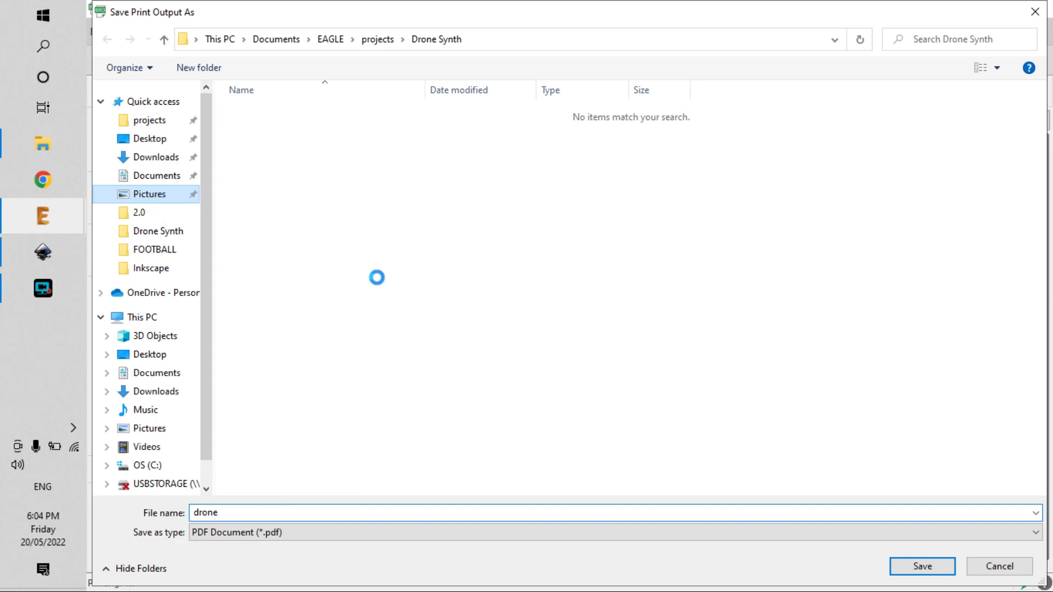
pyautogui.click(921, 567)
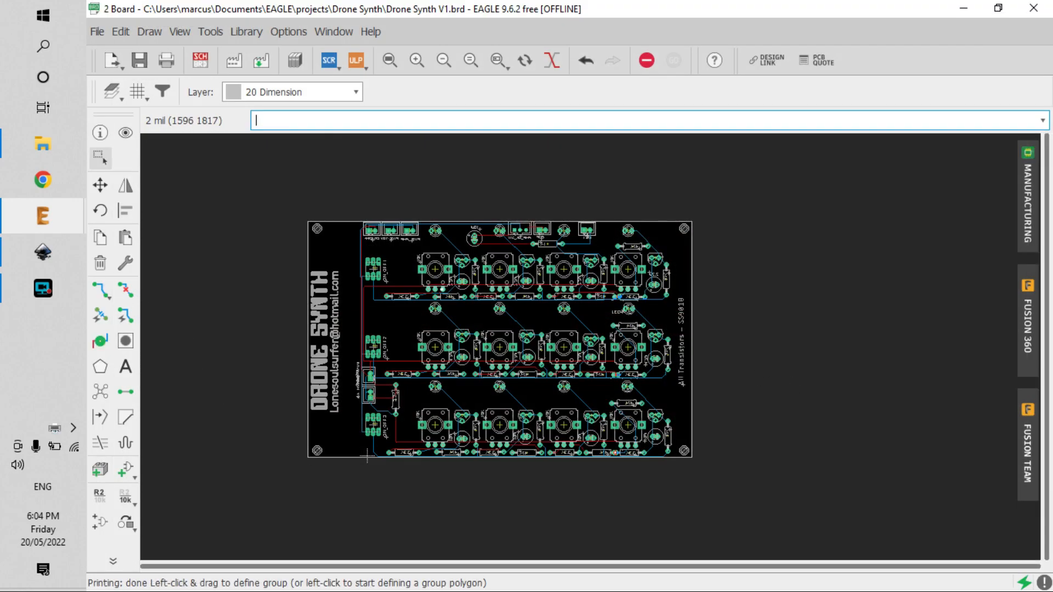
# Import the drone PDF into the Inkscape drawing, accepting the PDF import settings.
pyautogui.click(42, 252)
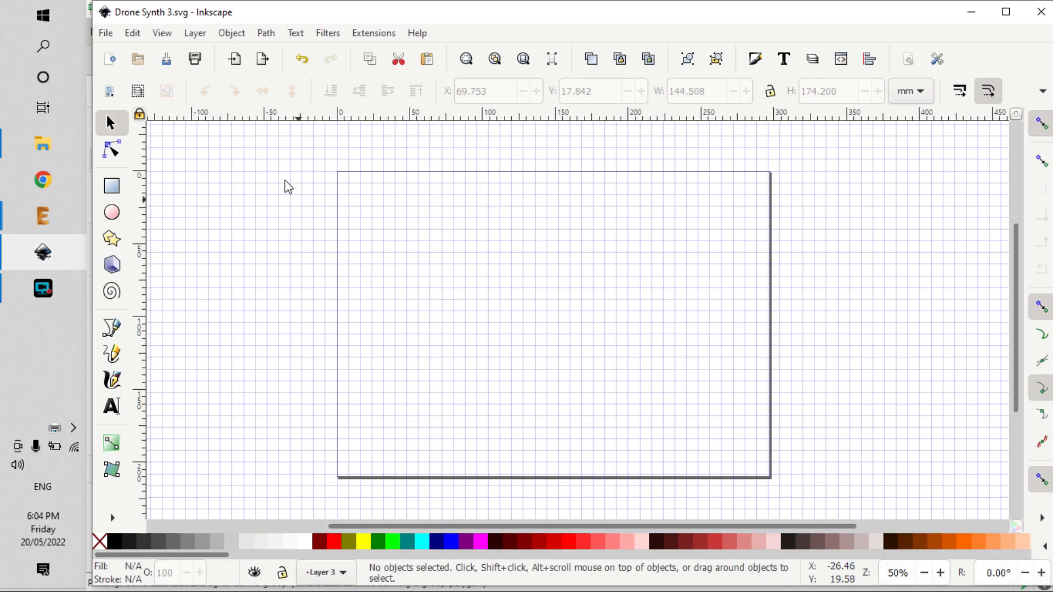
pyautogui.click(105, 32)
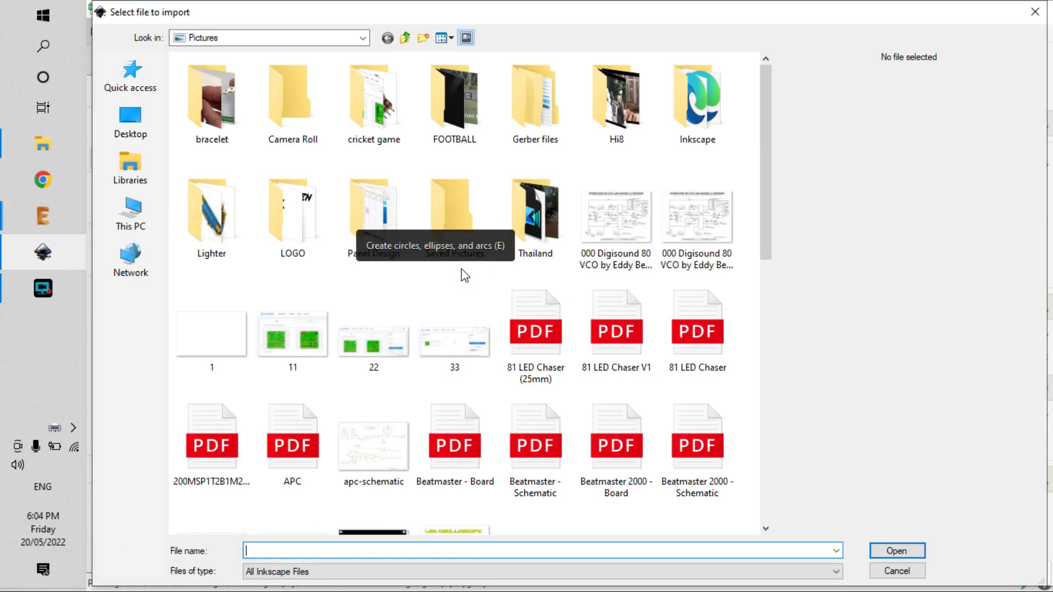
pyautogui.scroll(-3)
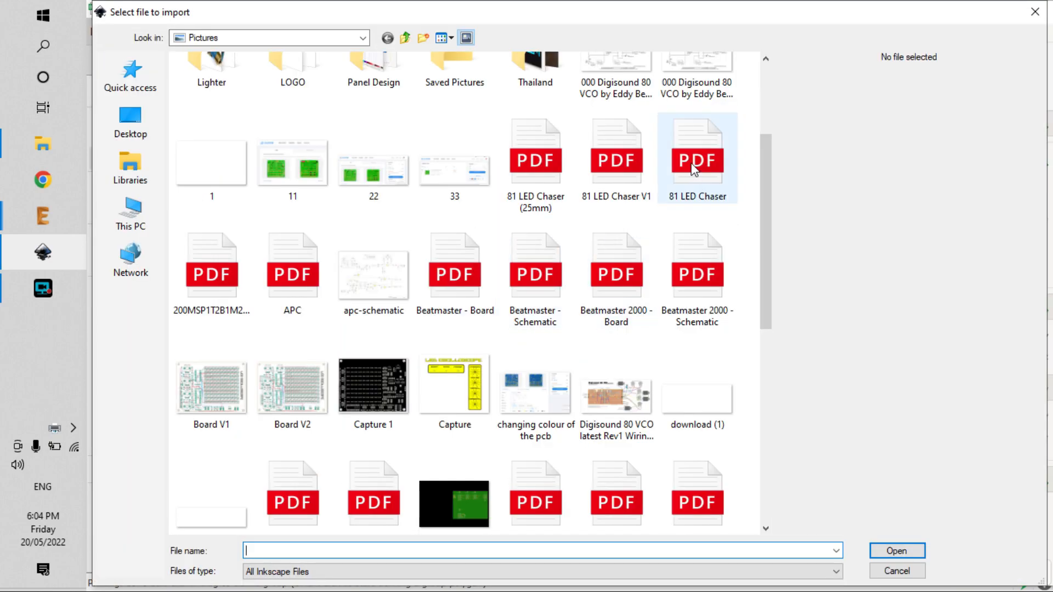
pyautogui.scroll(-3)
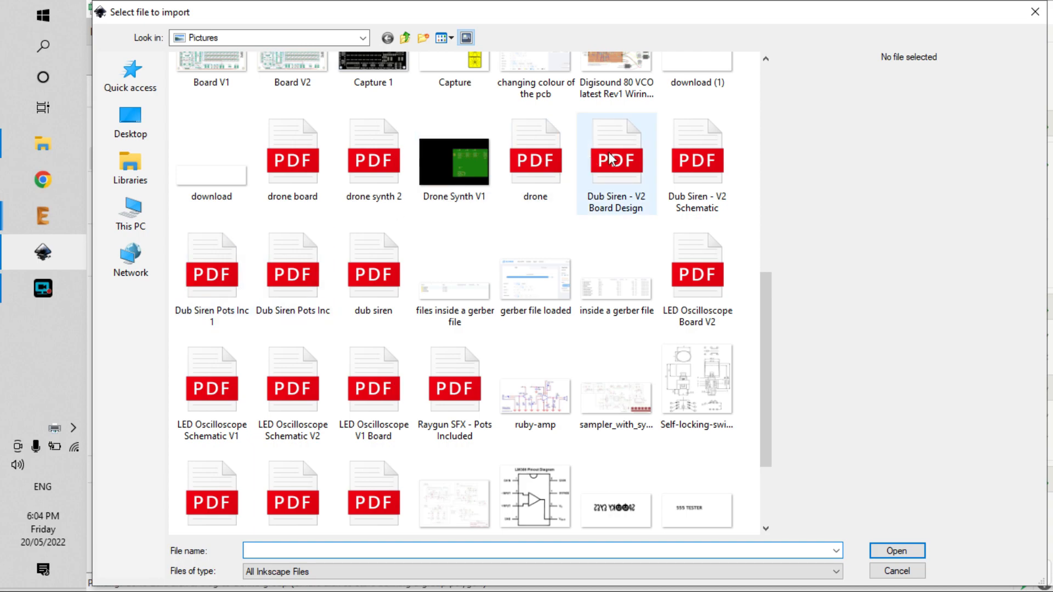
pyautogui.click(895, 551)
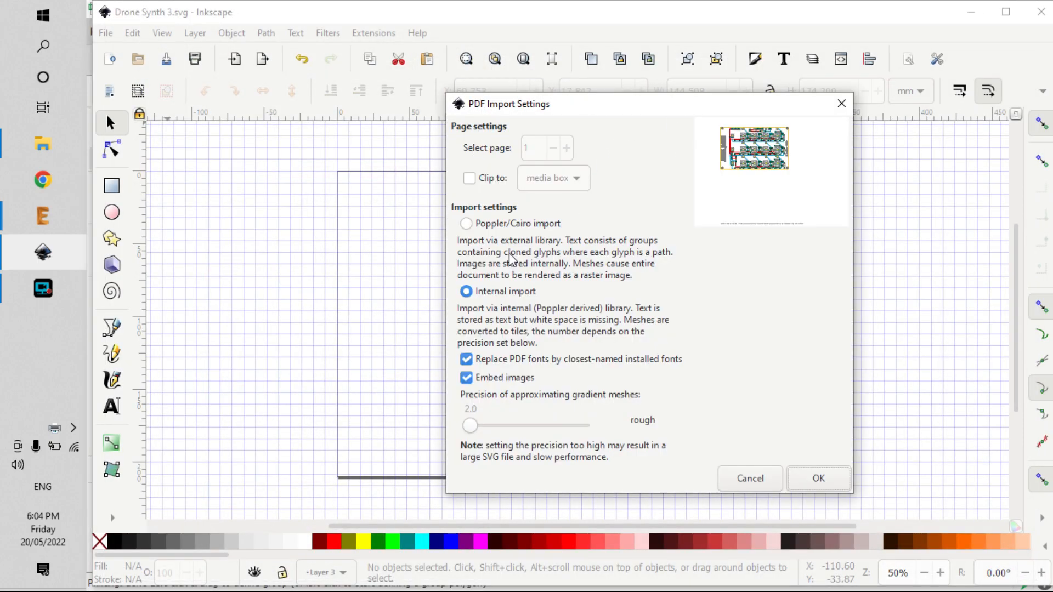
pyautogui.moveTo(818, 479)
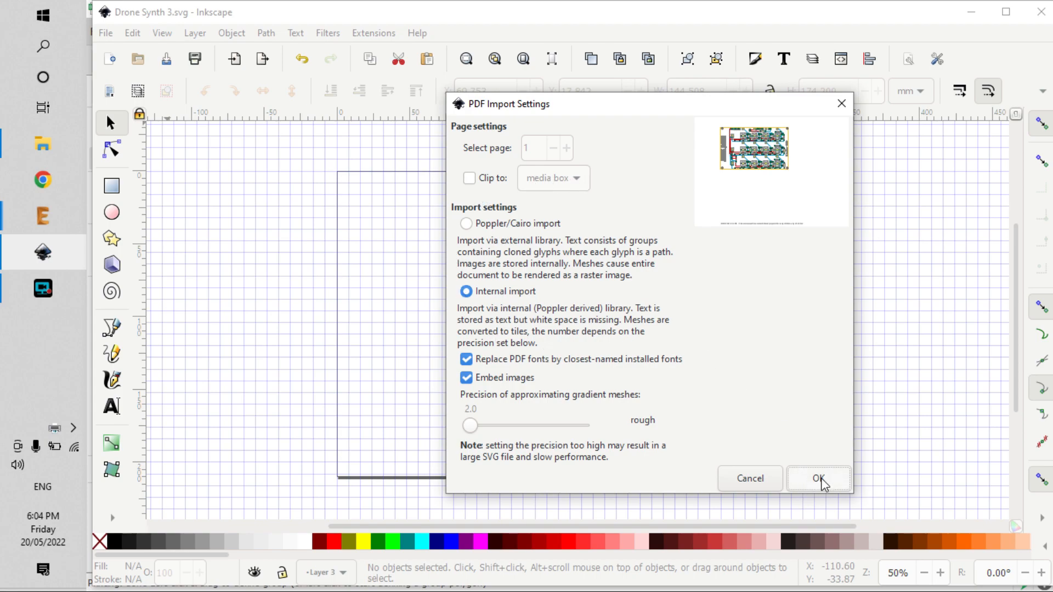
pyautogui.click(817, 478)
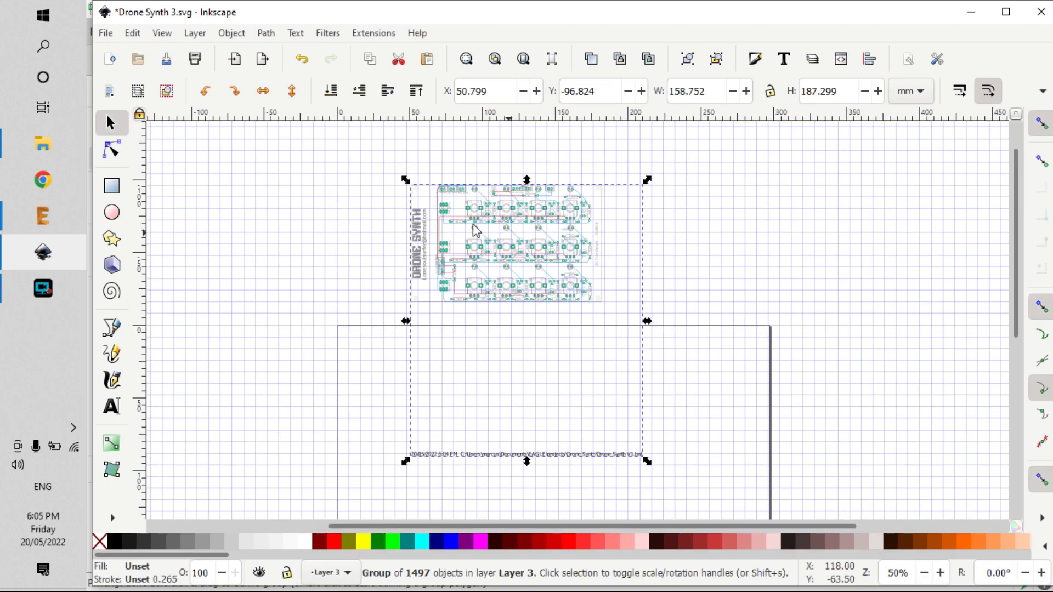
pyautogui.moveTo(569, 270)
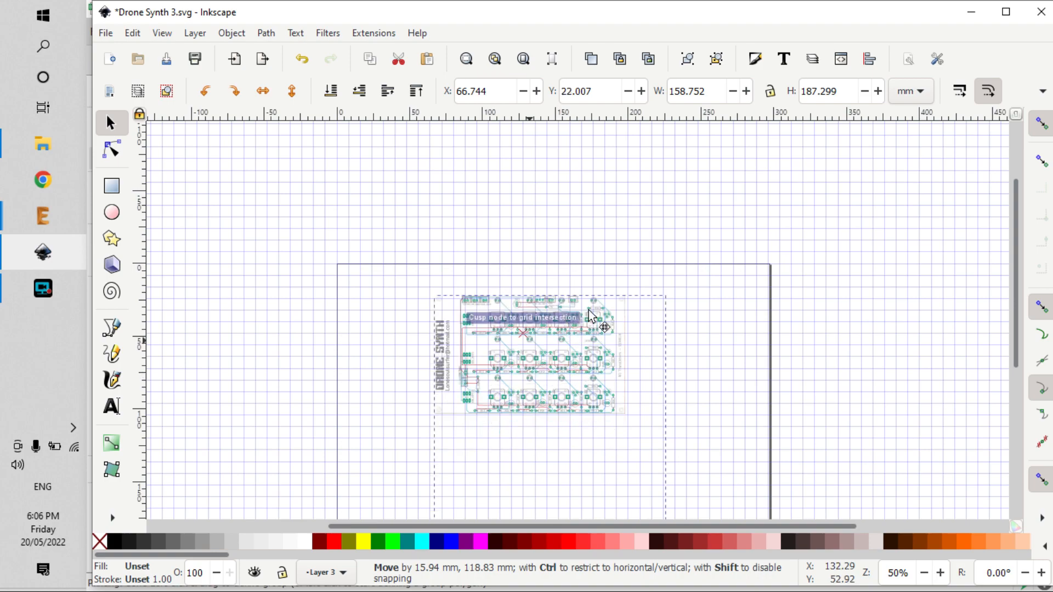
pyautogui.moveTo(110, 222)
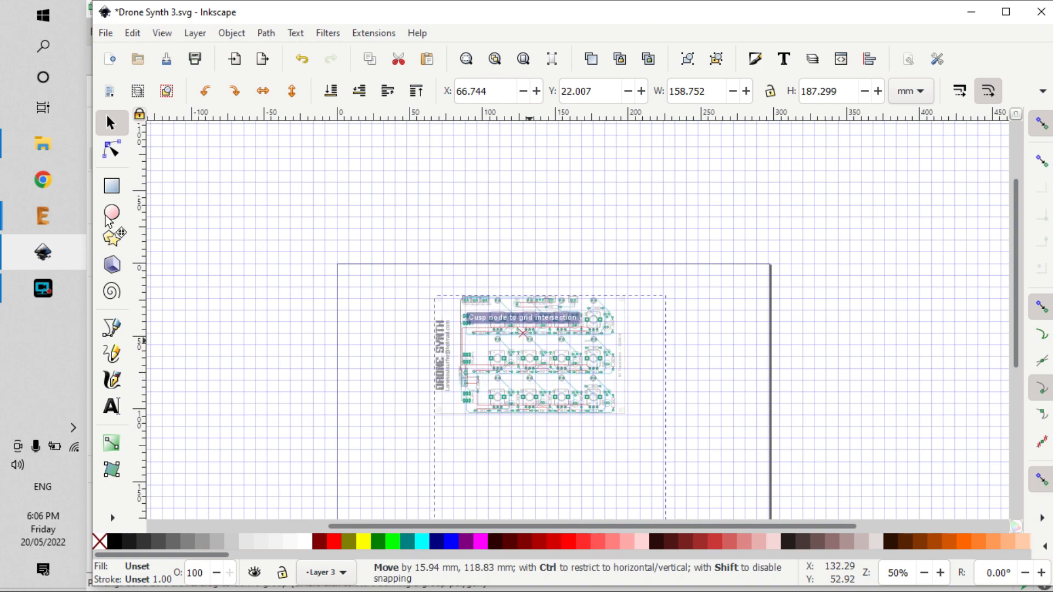
pyautogui.moveTo(523, 366)
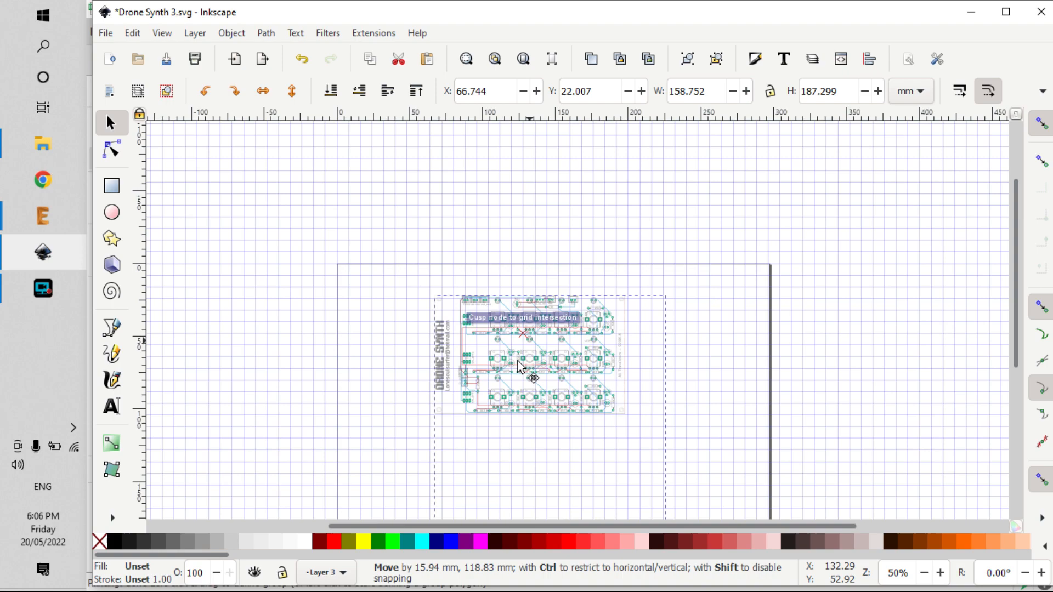
pyautogui.moveTo(427, 268)
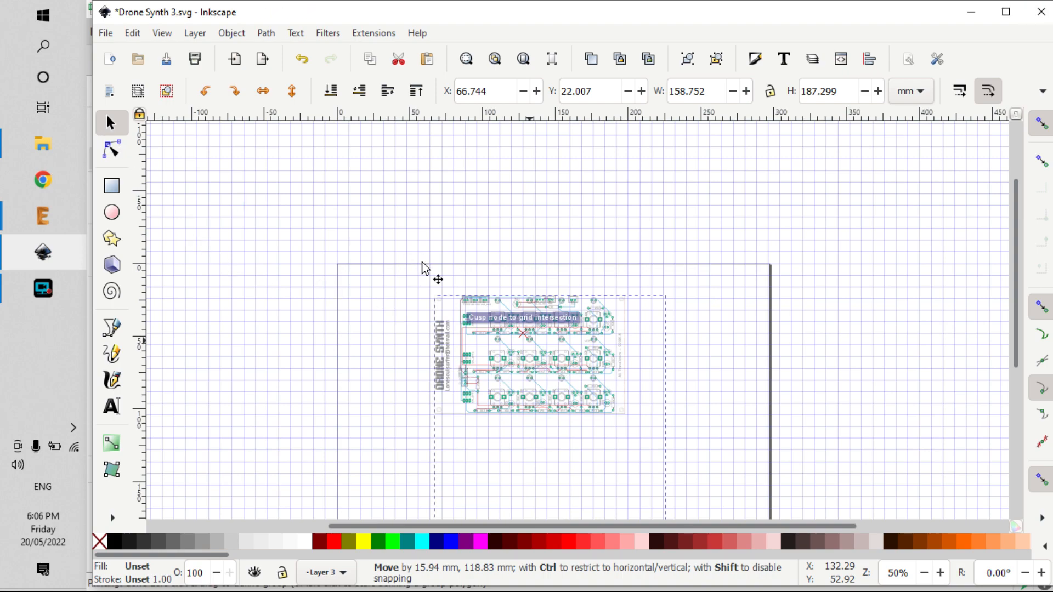
# Reshape the 2 mm circle marker into an open pie slice over the switch footprint.
pyautogui.click(111, 212)
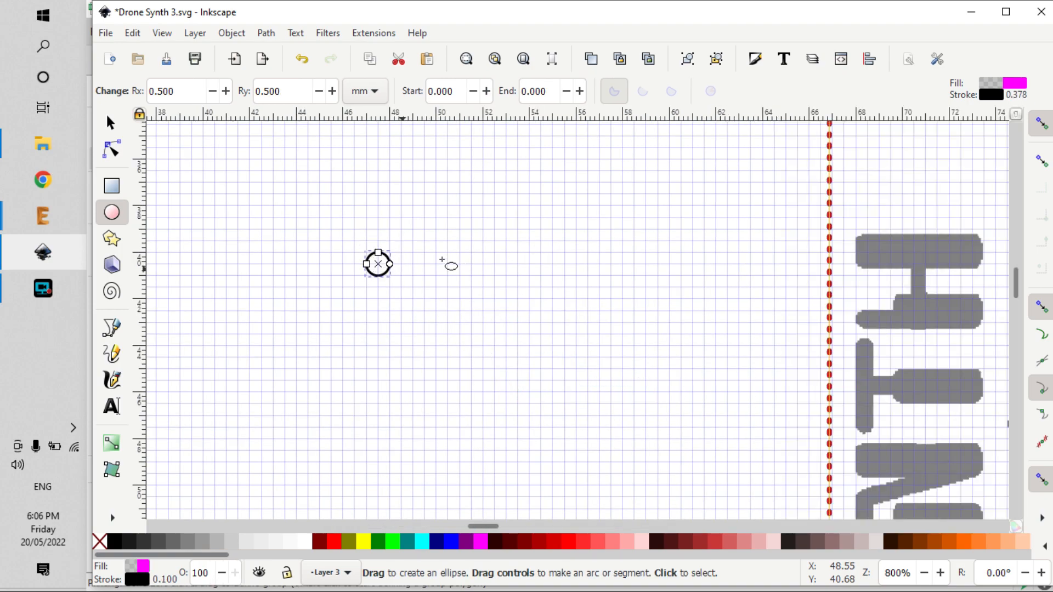
pyautogui.moveTo(389, 264)
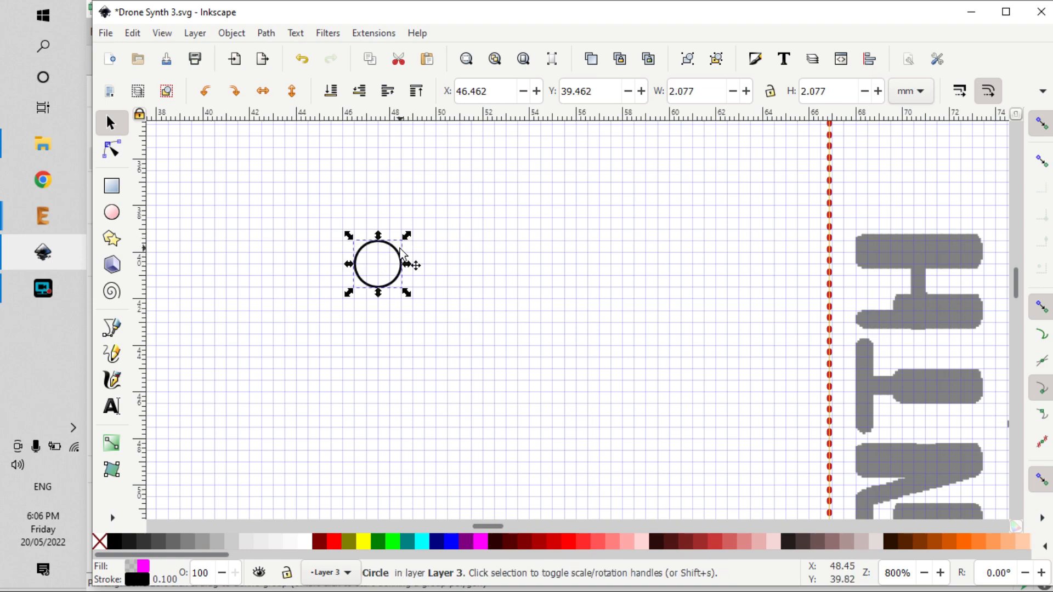
pyautogui.click(111, 213)
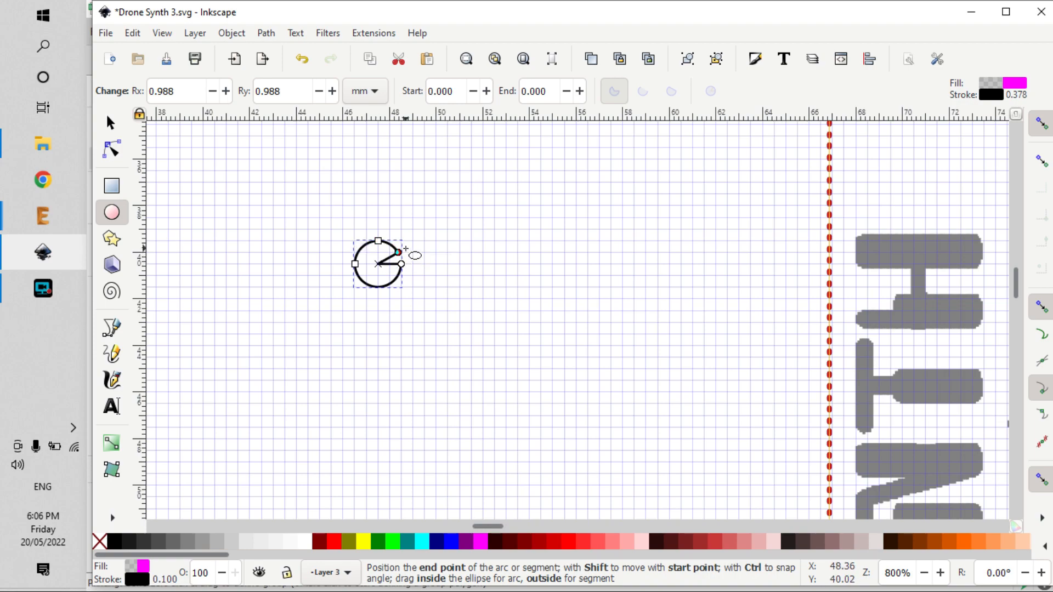
pyautogui.moveTo(400, 252); pyautogui.dragTo(464, 299)
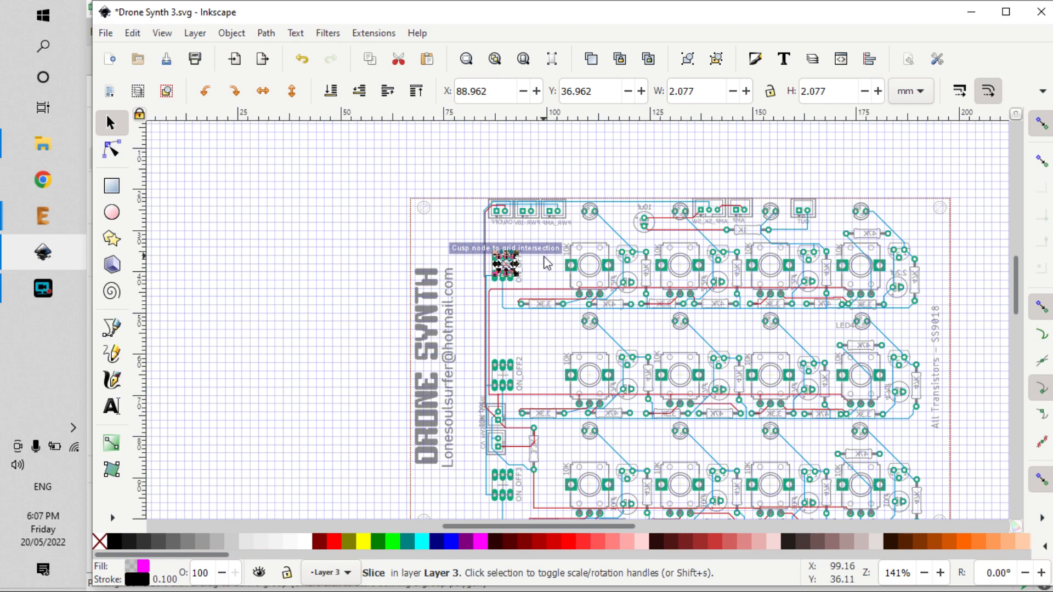
pyautogui.moveTo(538, 254)
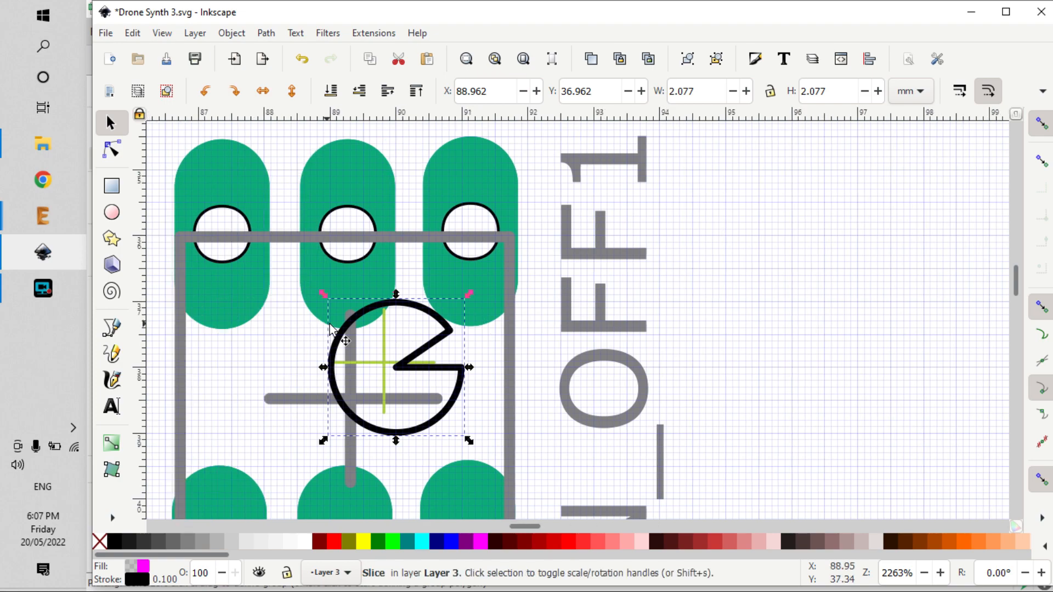
pyautogui.moveTo(396, 370)
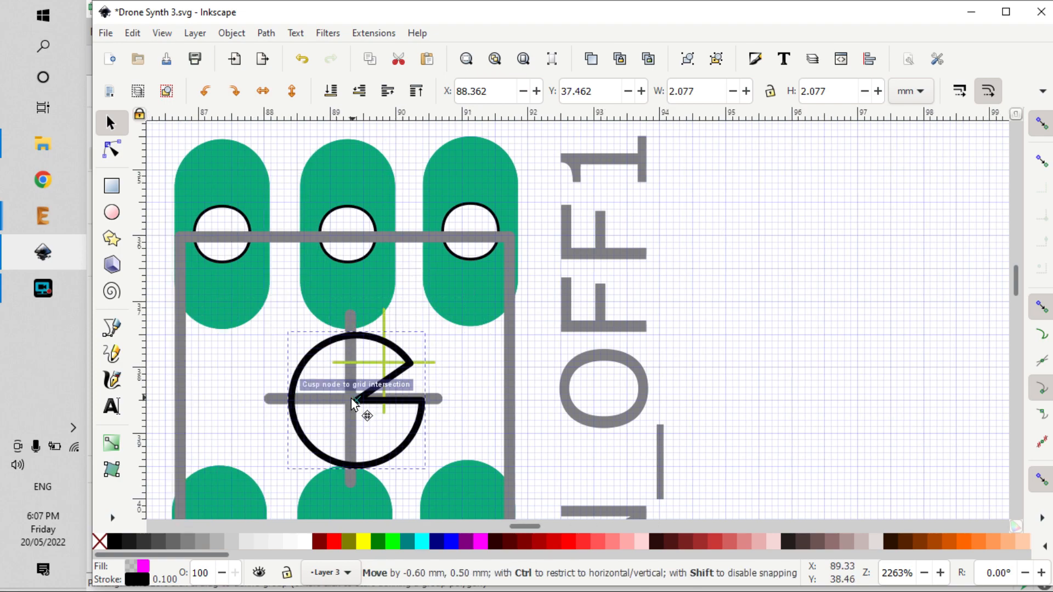
pyautogui.scroll(3)
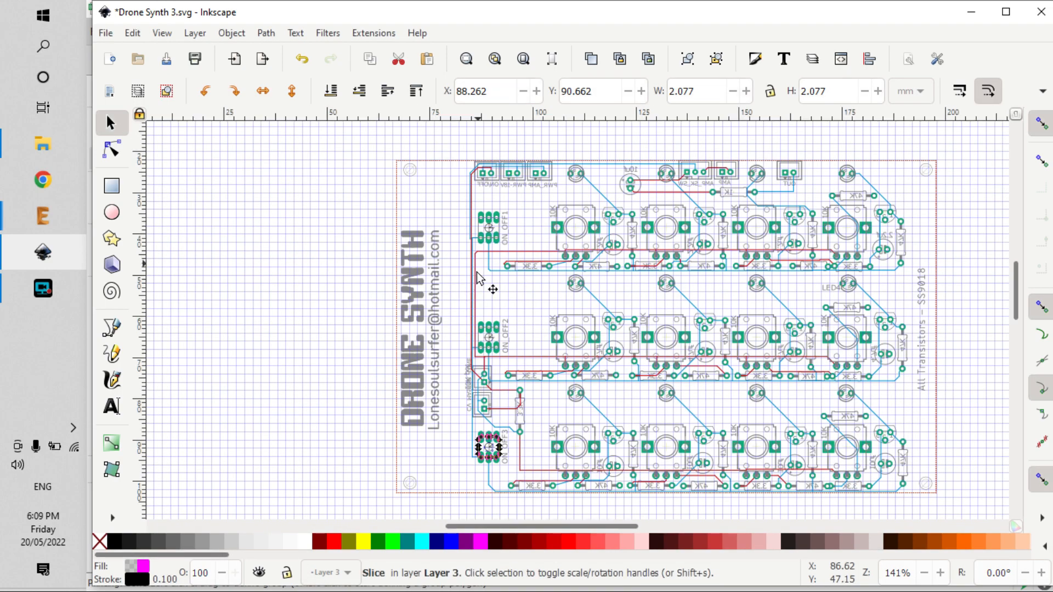
pyautogui.moveTo(574, 245)
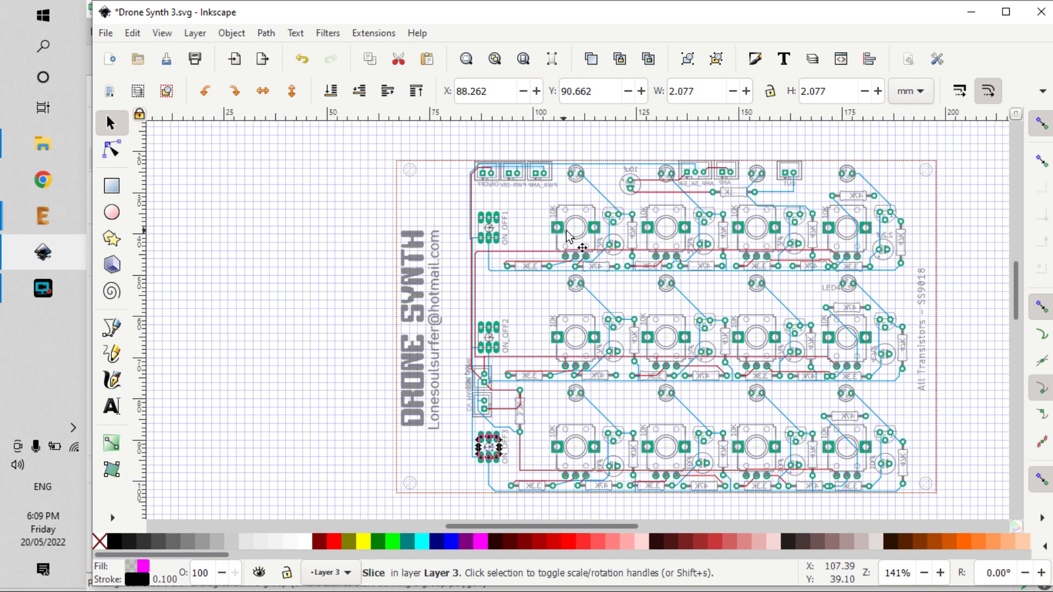
pyautogui.moveTo(850, 467)
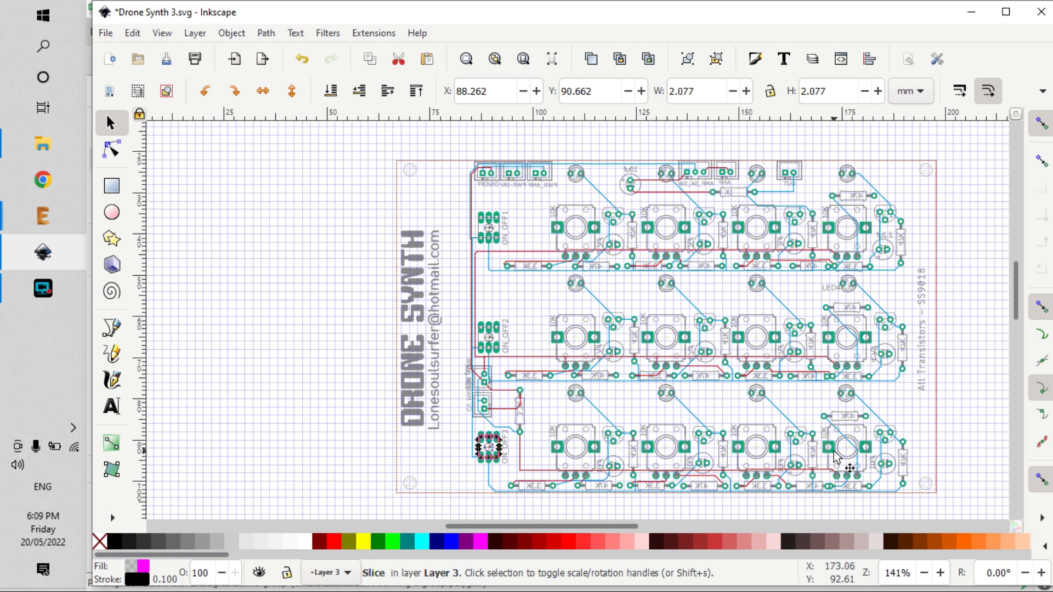
pyautogui.moveTo(635, 245)
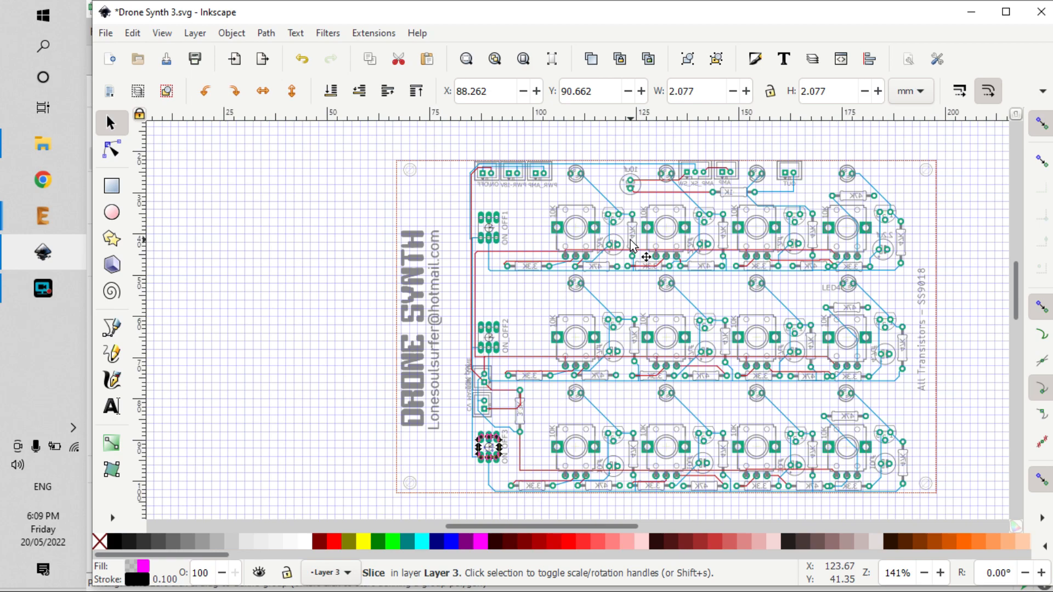
pyautogui.moveTo(670, 203)
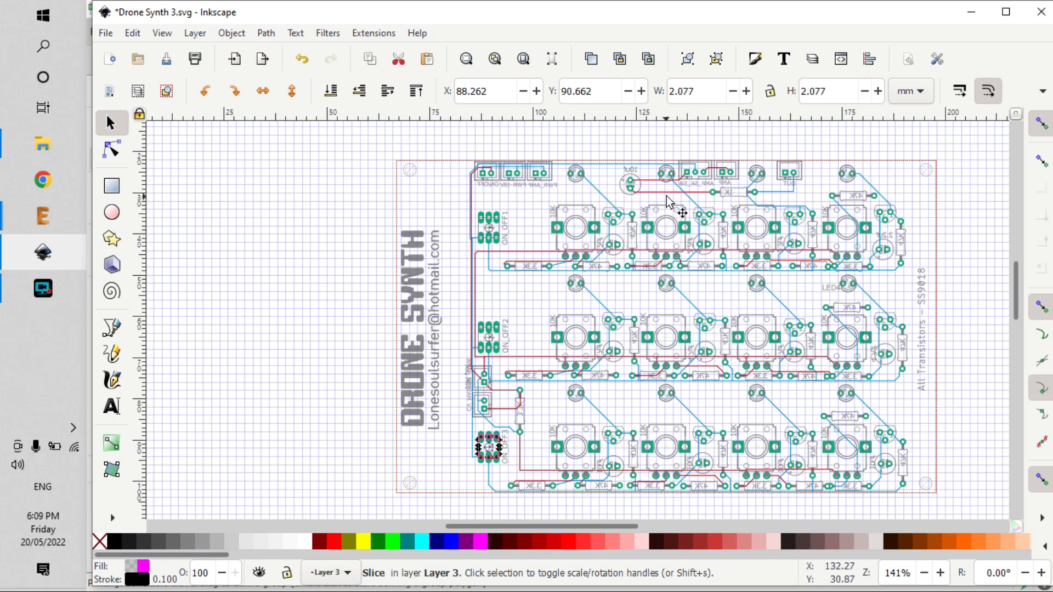
pyautogui.moveTo(712, 255)
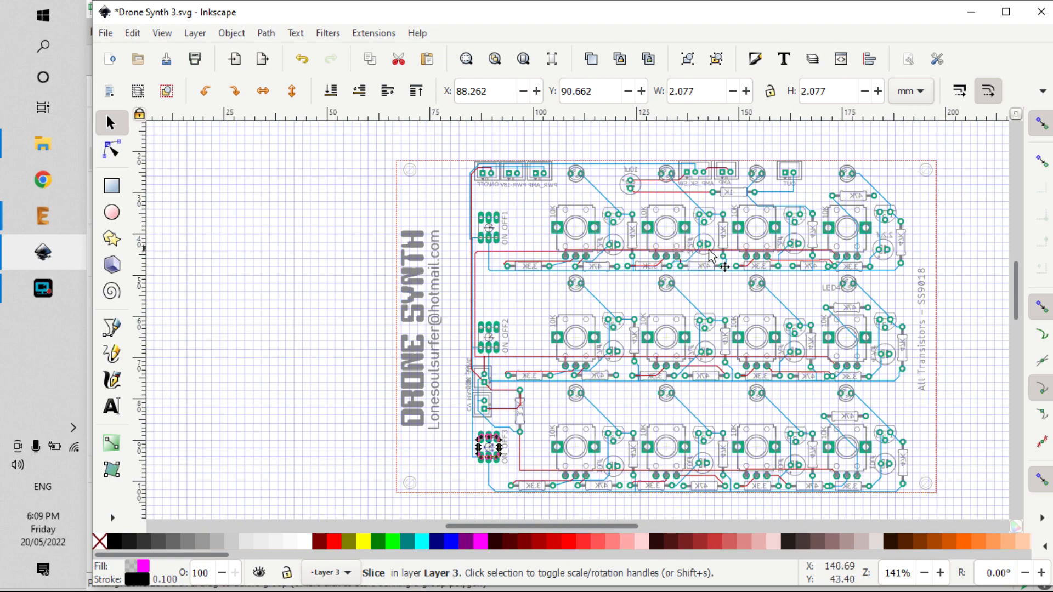
pyautogui.moveTo(773, 254)
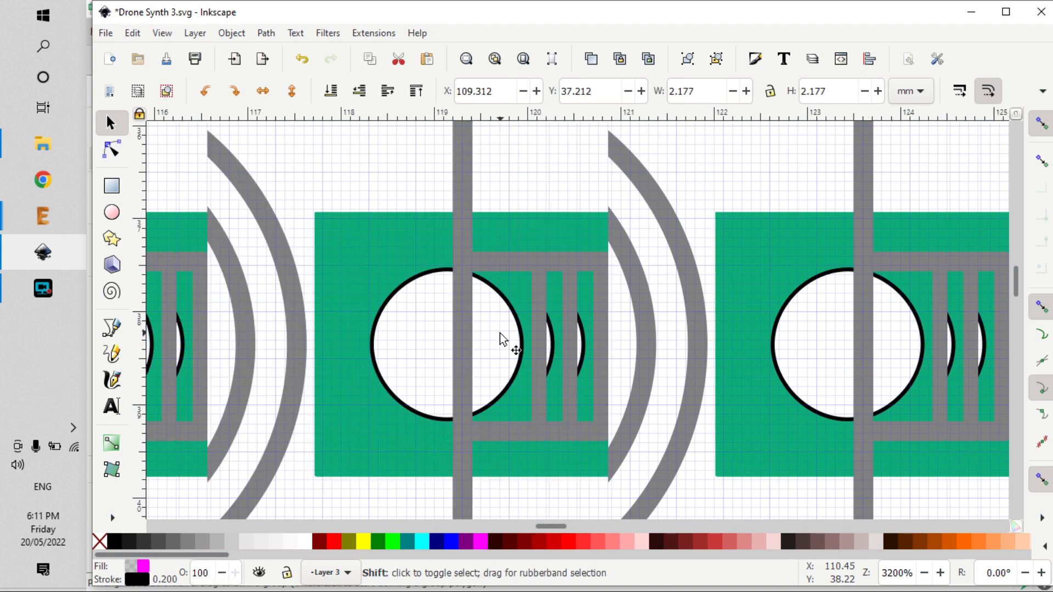
# Select the imported board artwork near the pot footprint and zoom to check marker alignment.
pyautogui.hscroll(3)
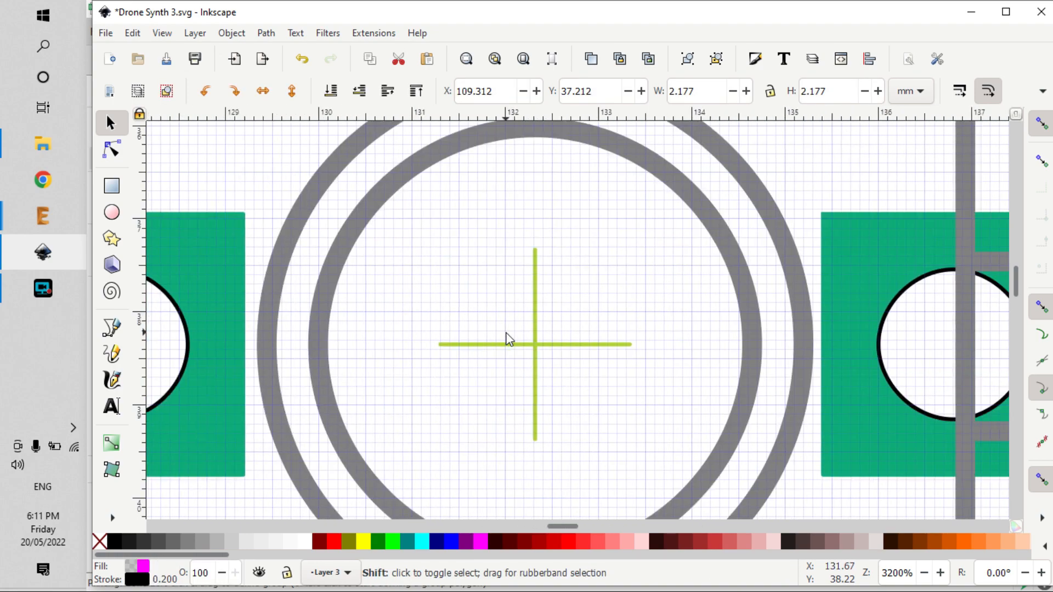
pyautogui.click(509, 342)
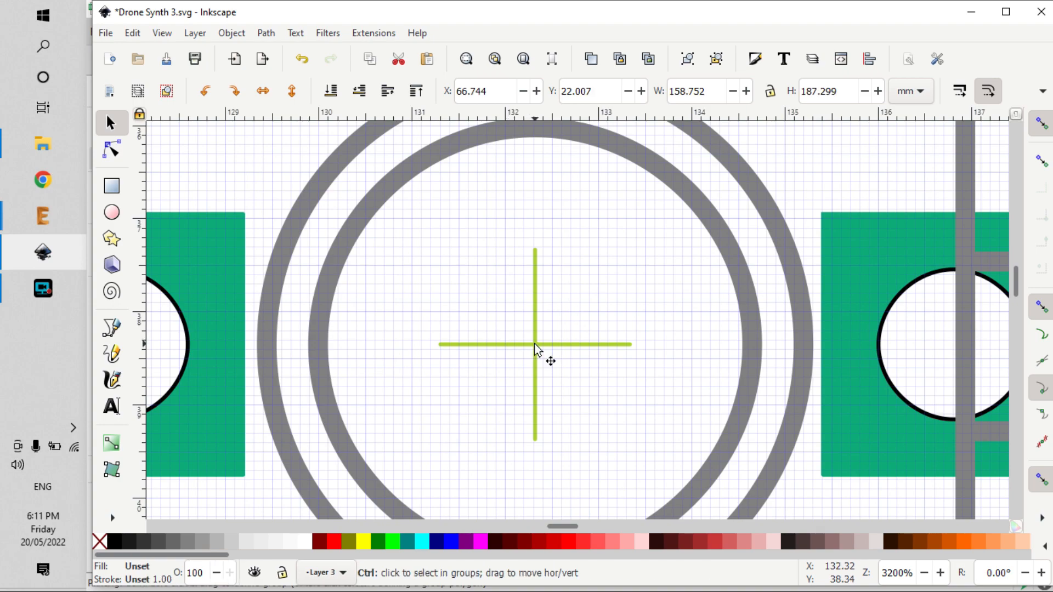
pyautogui.click(534, 339)
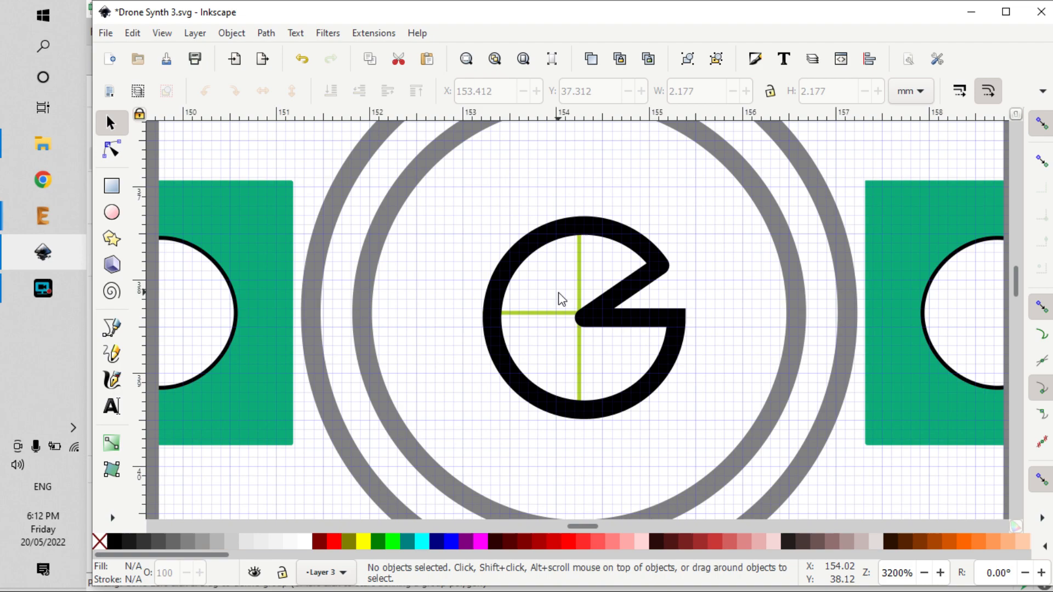
pyautogui.moveTo(583, 320)
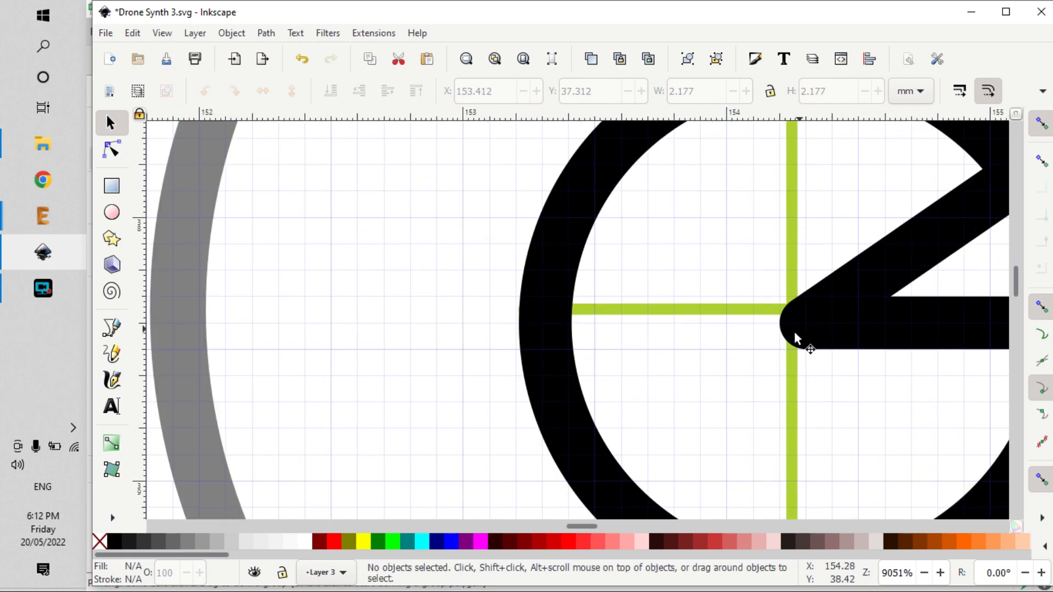
pyautogui.moveTo(796, 327)
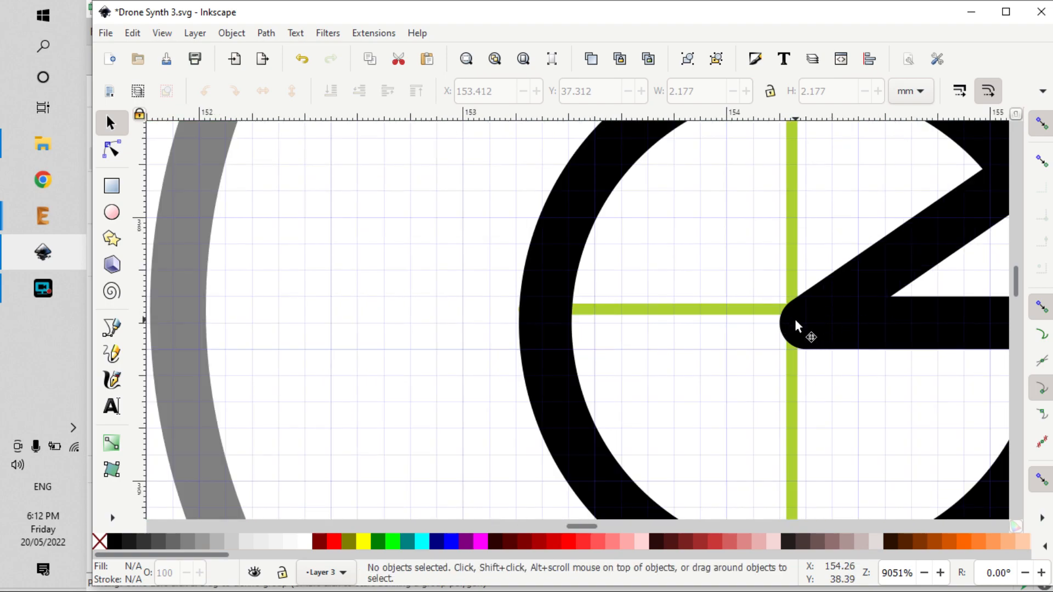
pyautogui.moveTo(532, 314)
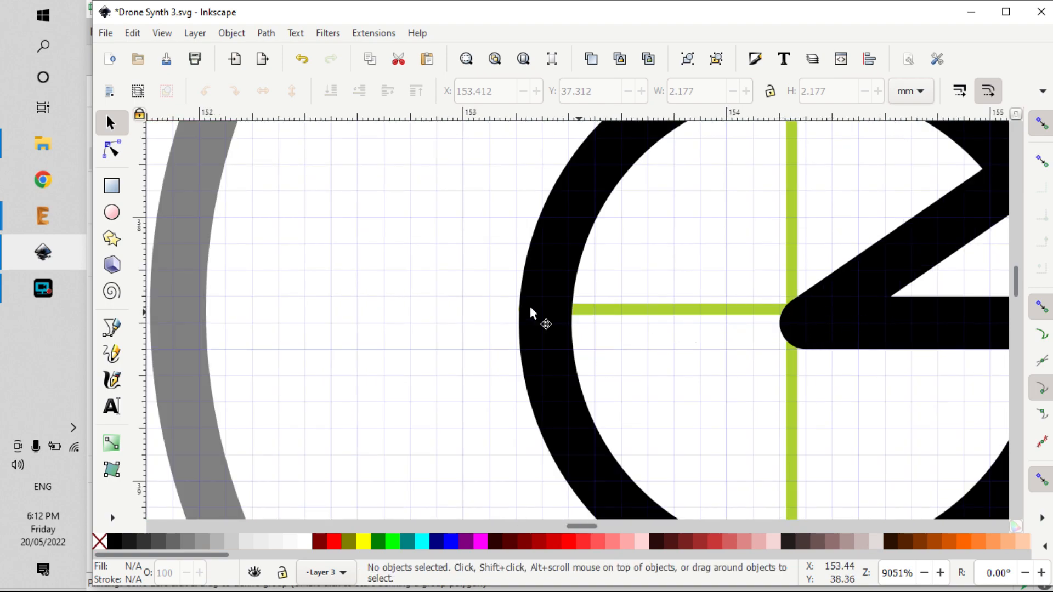
pyautogui.scroll(-3)
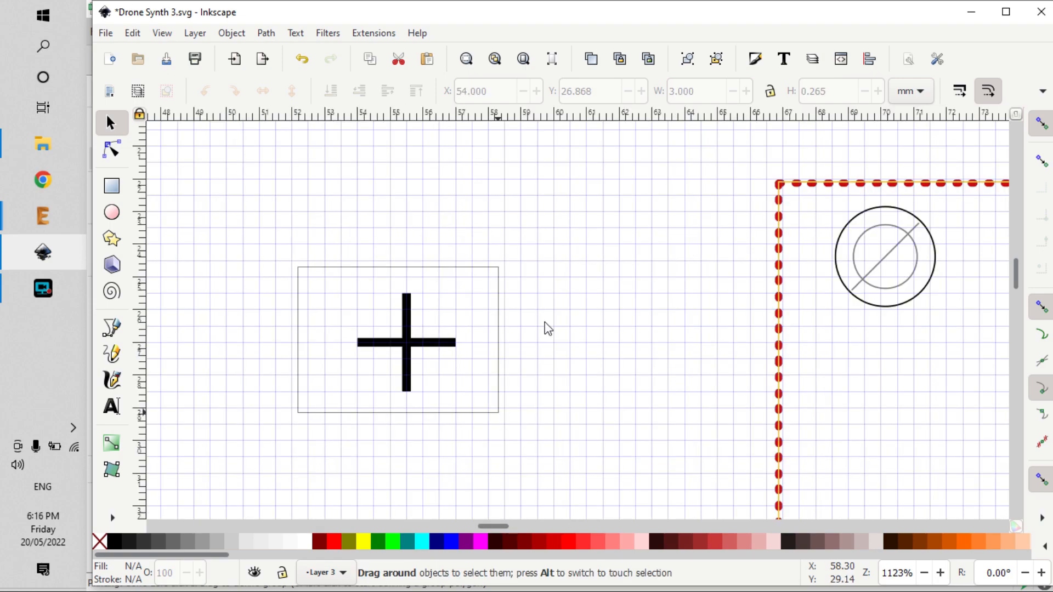
# Group the two cross bars into one marker via the context menu, then delete the selection.
pyautogui.click(407, 342)
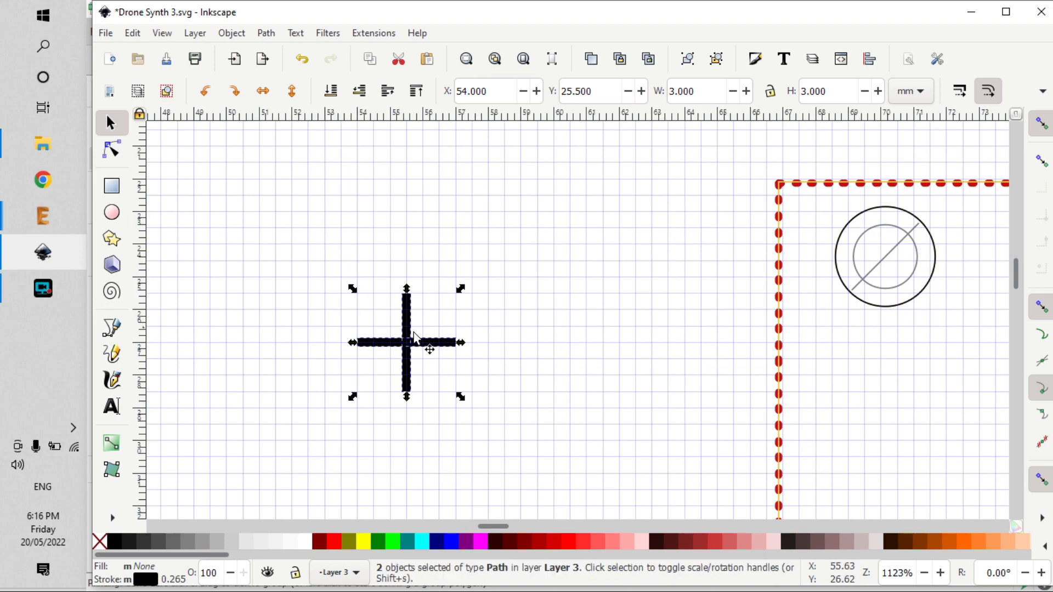
pyautogui.rightClick(409, 342)
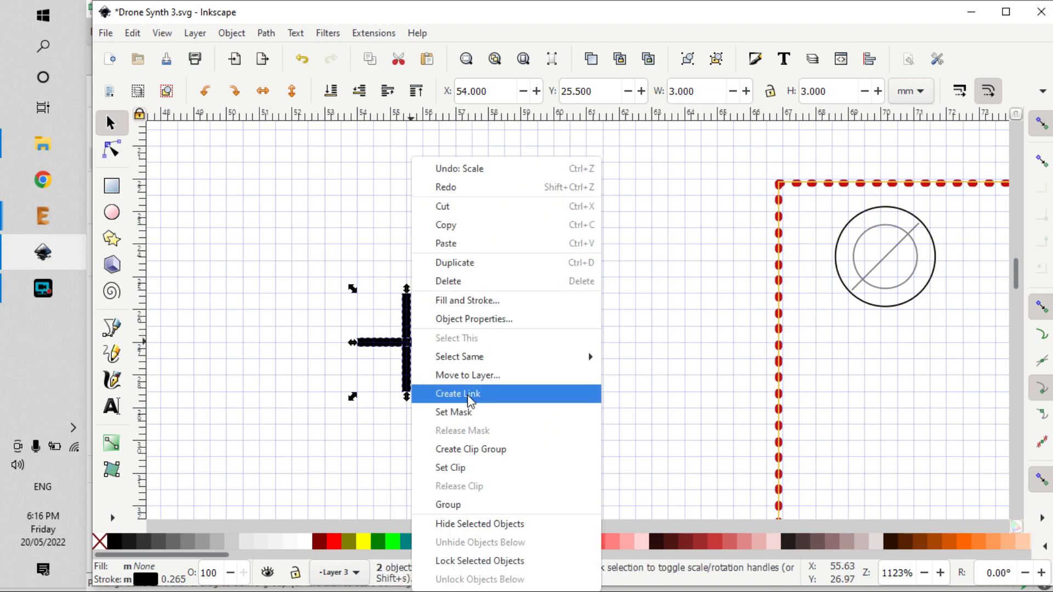
pyautogui.click(449, 505)
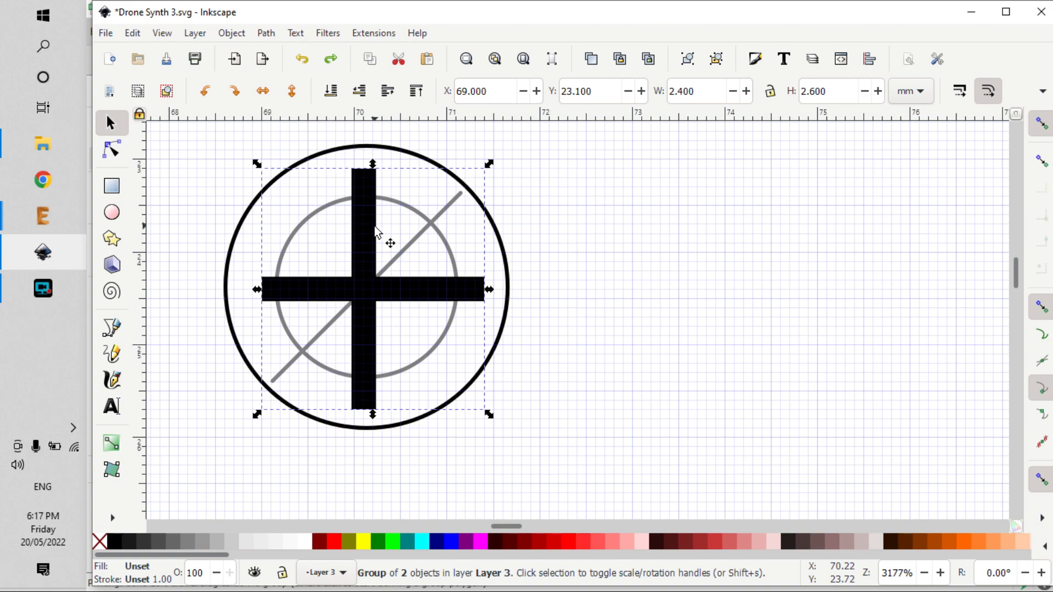
pyautogui.press('Delete')
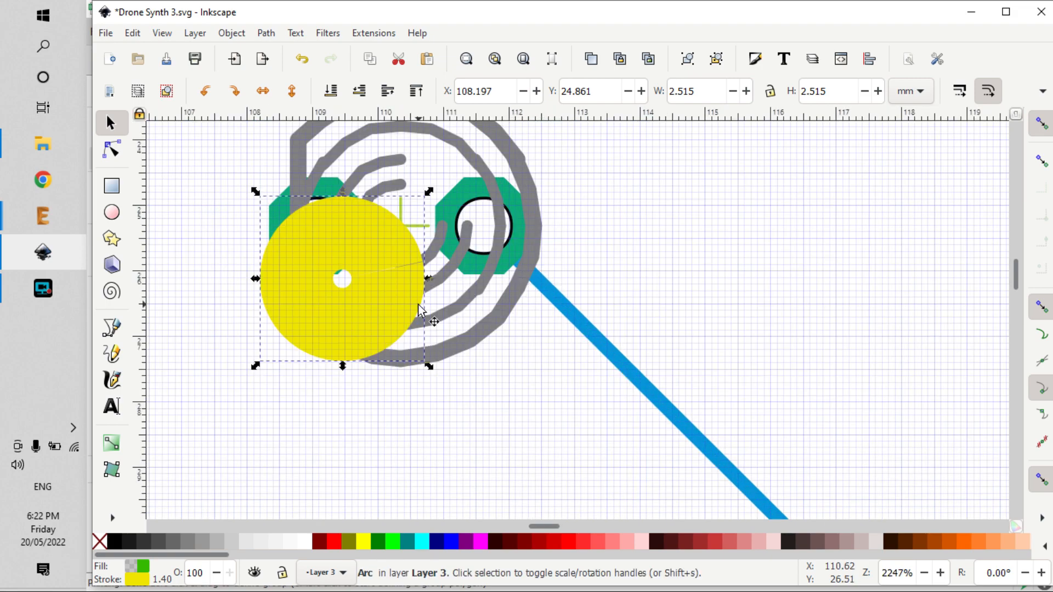
pyautogui.moveTo(393, 247)
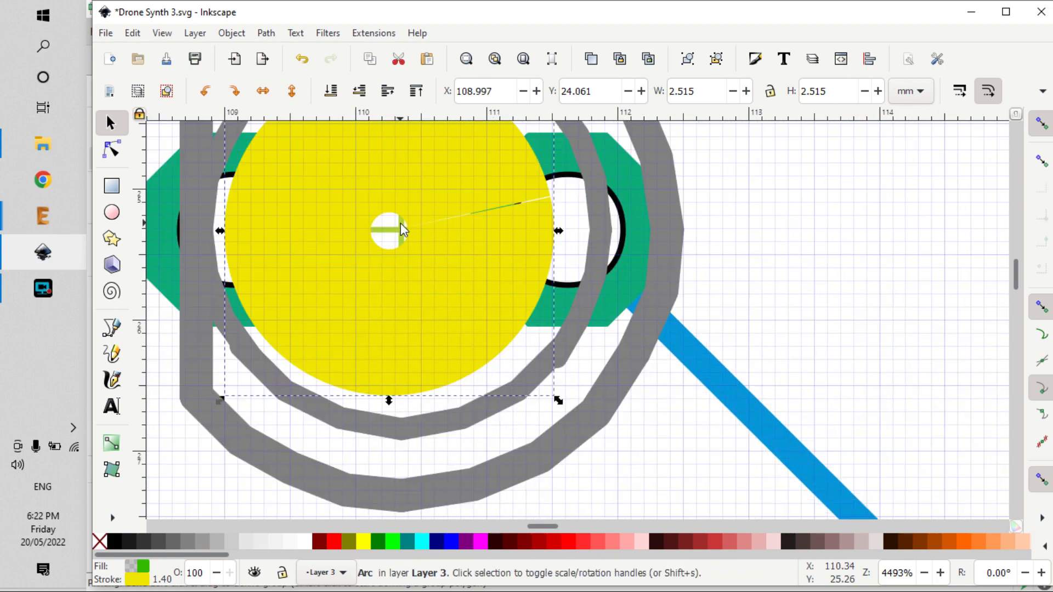
pyautogui.moveTo(423, 231)
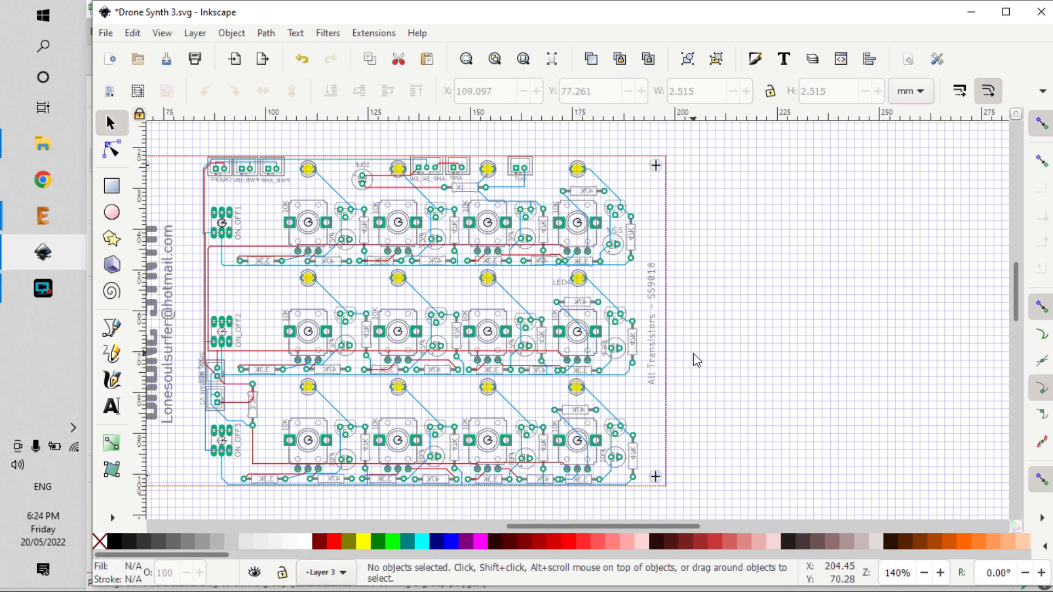
pyautogui.moveTo(277, 276)
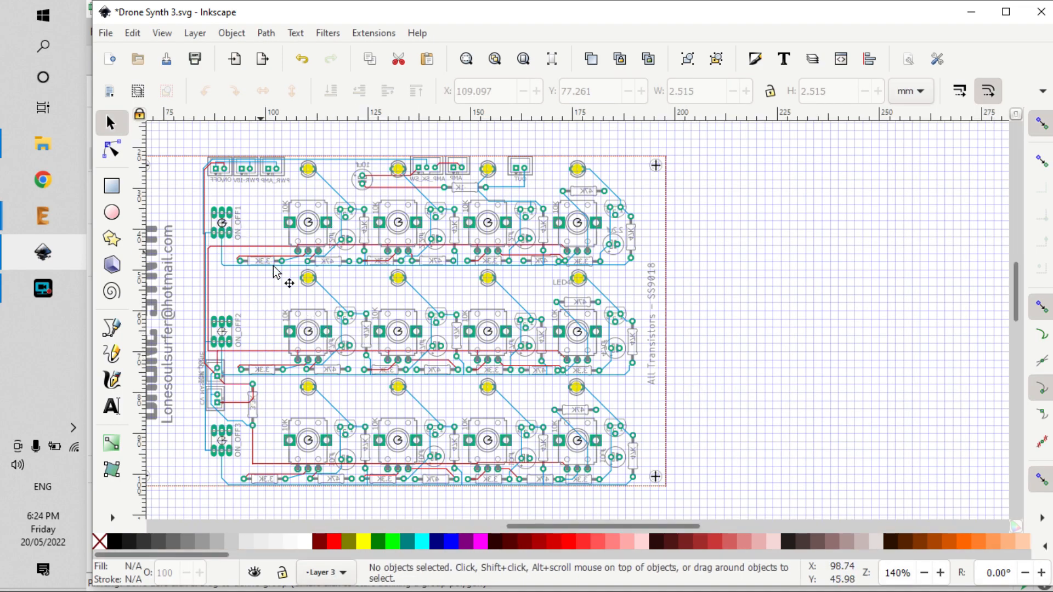
pyautogui.moveTo(637, 369)
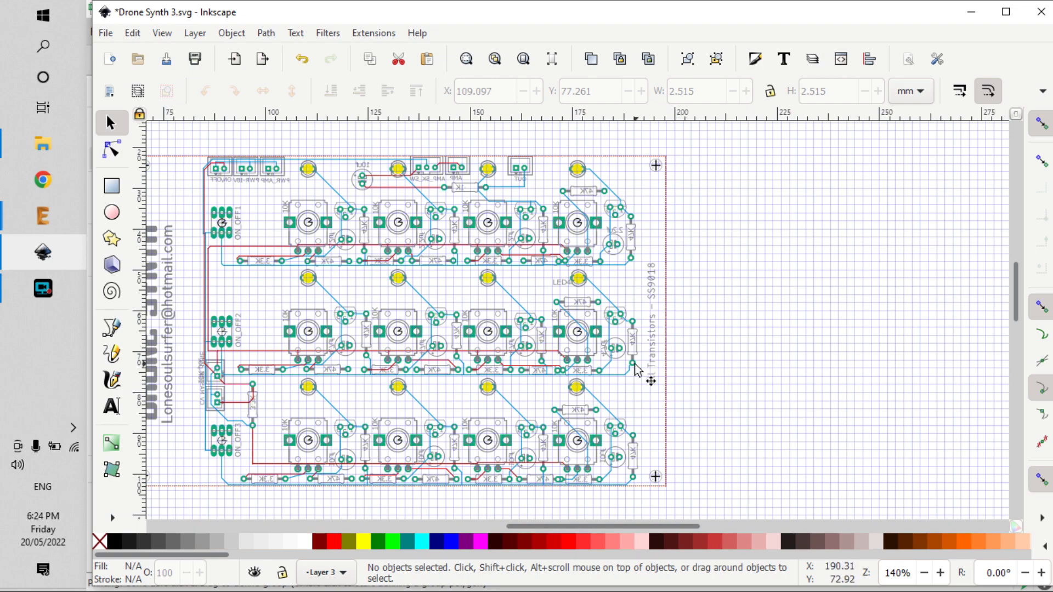
pyautogui.moveTo(224, 345)
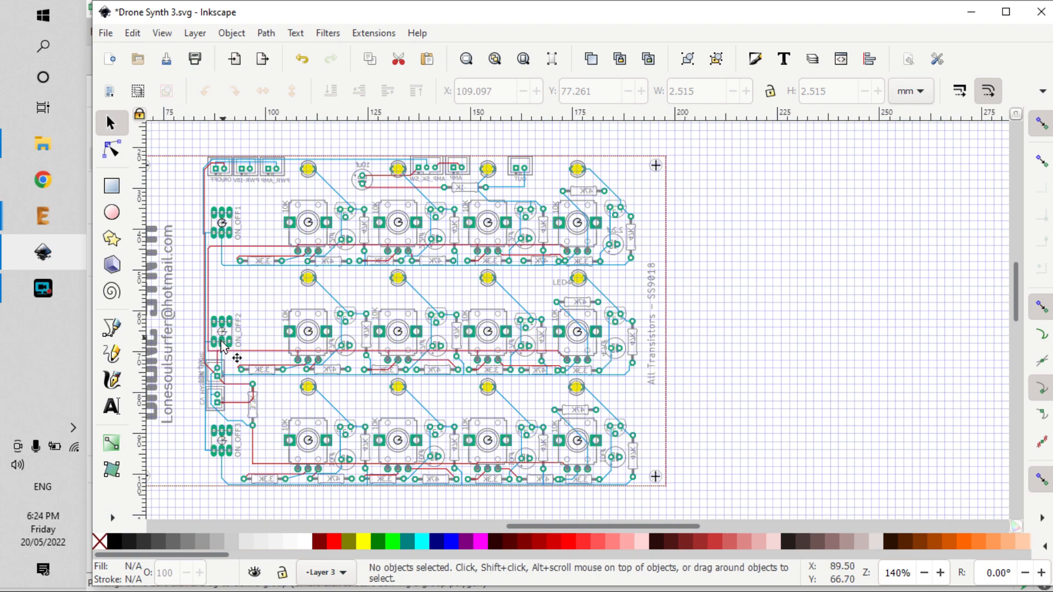
pyautogui.moveTo(594, 299)
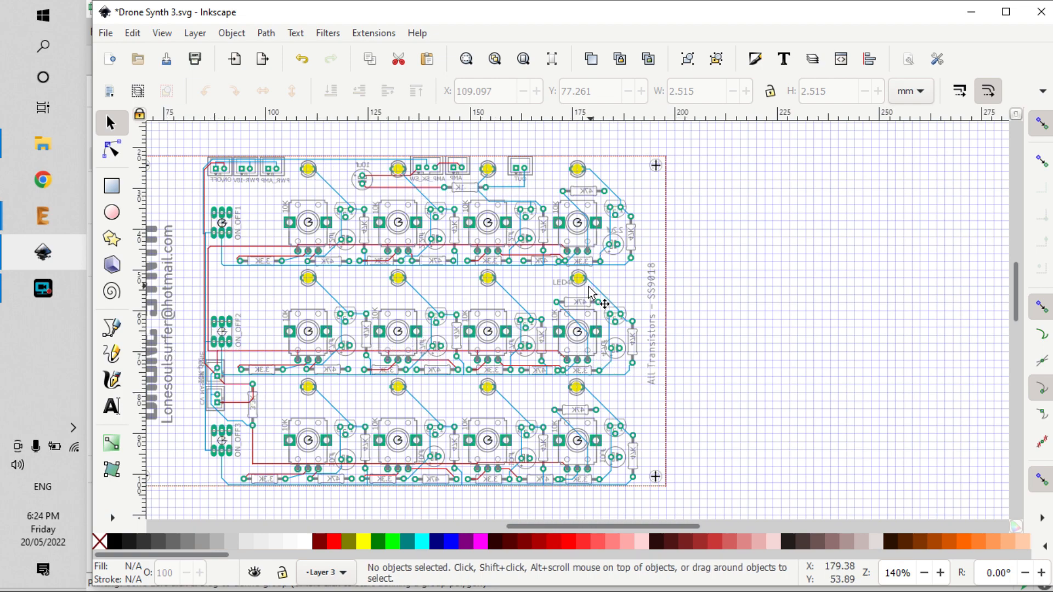
pyautogui.moveTo(225, 197)
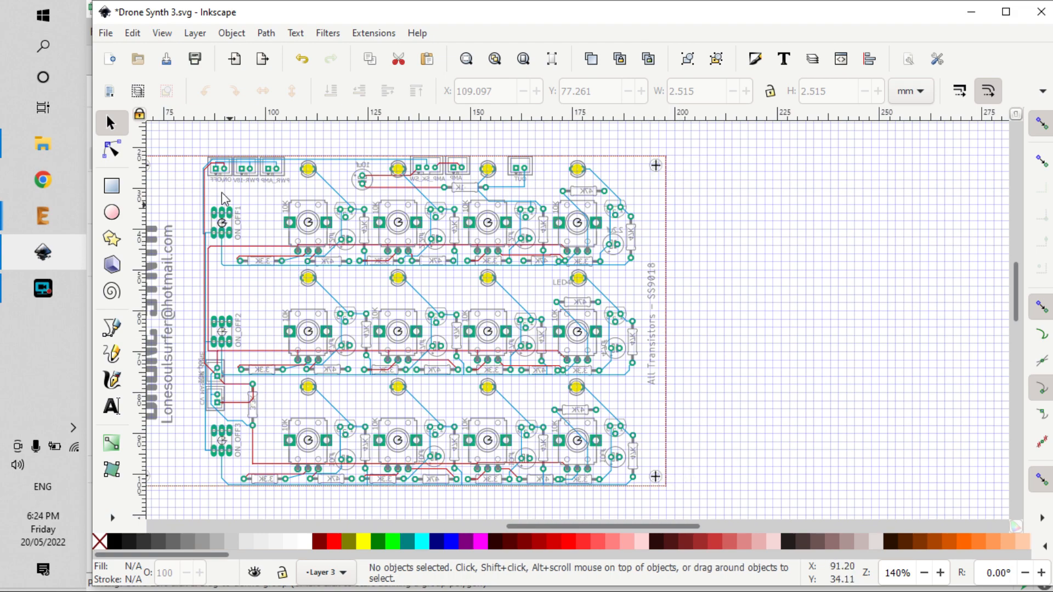
pyautogui.moveTo(618, 288)
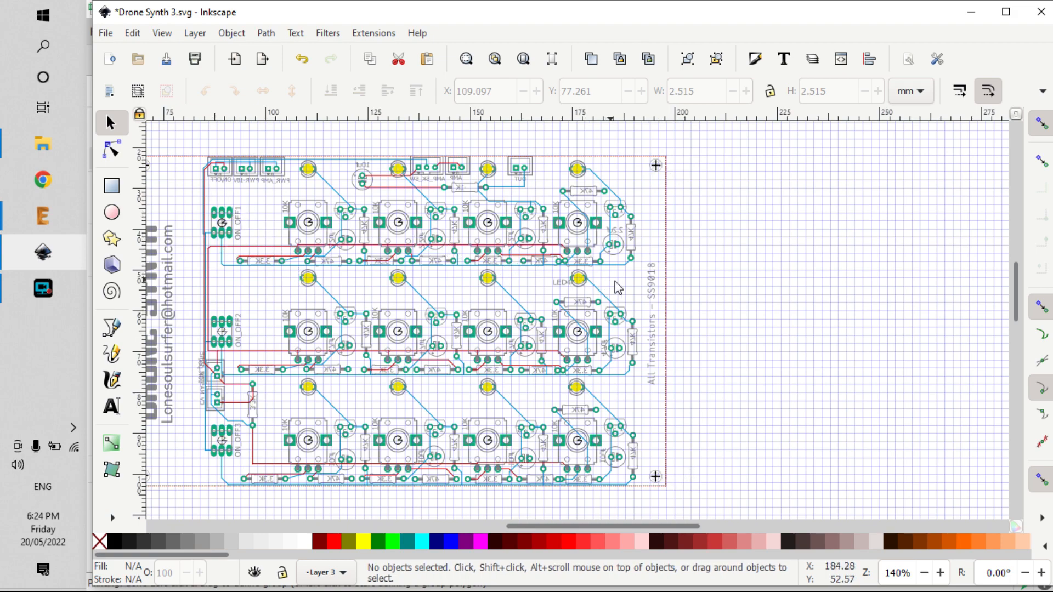
pyautogui.moveTo(631, 245)
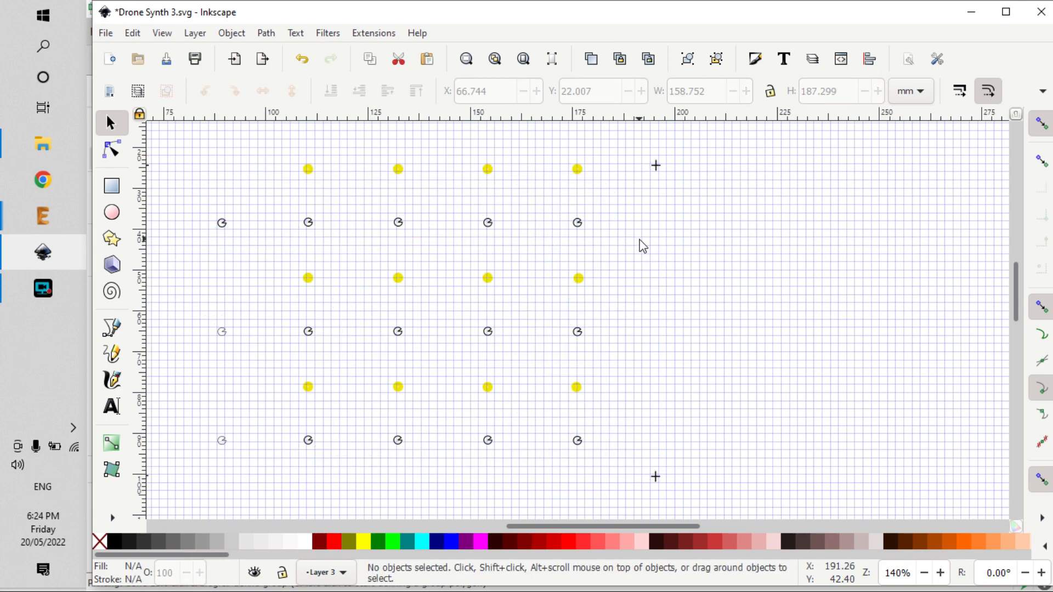
pyautogui.moveTo(672, 233)
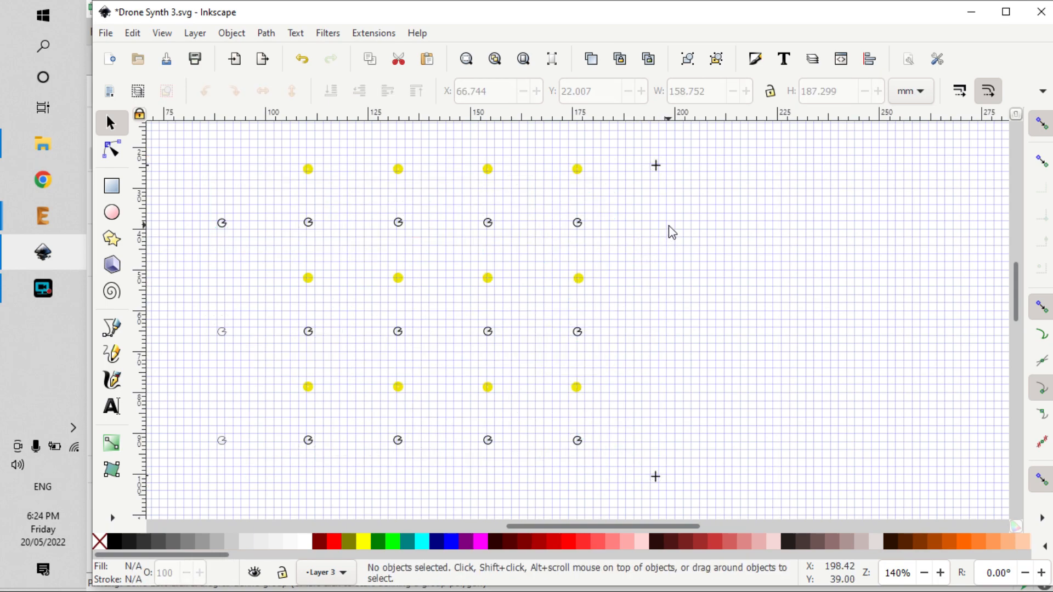